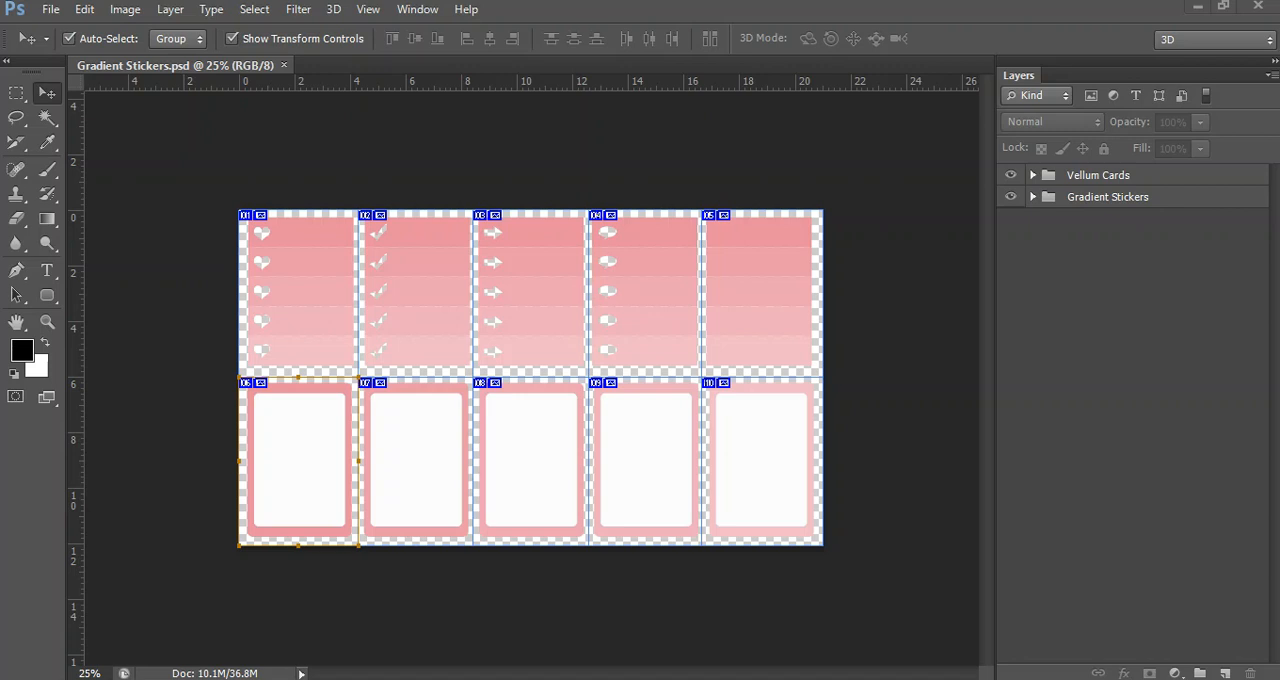
pyautogui.moveTo(684, 240)
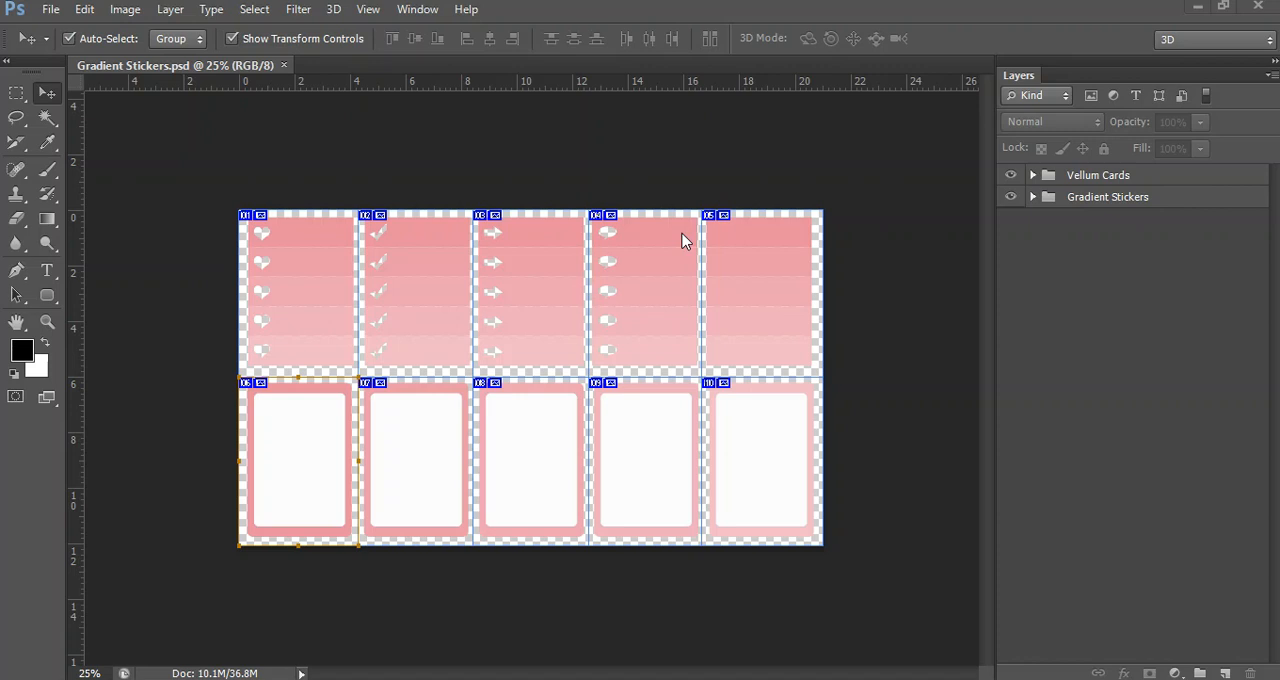
pyautogui.moveTo(128, 82)
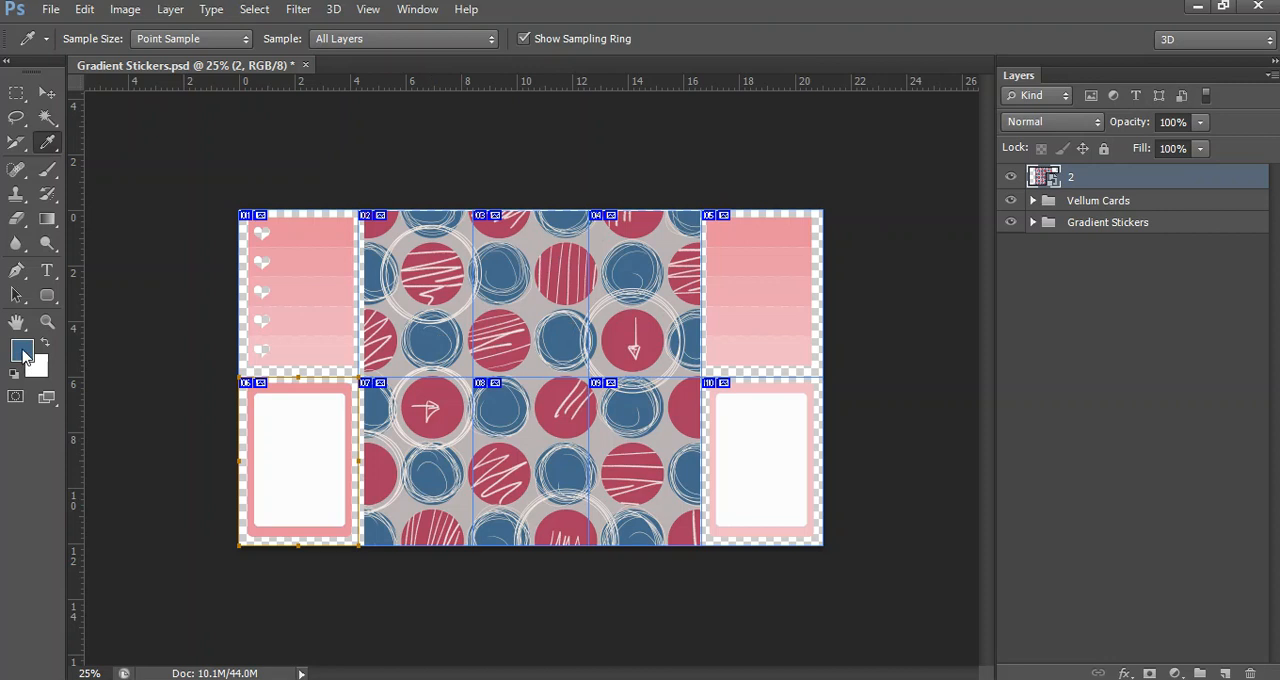
# Copy the sampled pattern blue's hex code, 446a8e, from the foreground Color Picker.
pyautogui.click(22, 350)
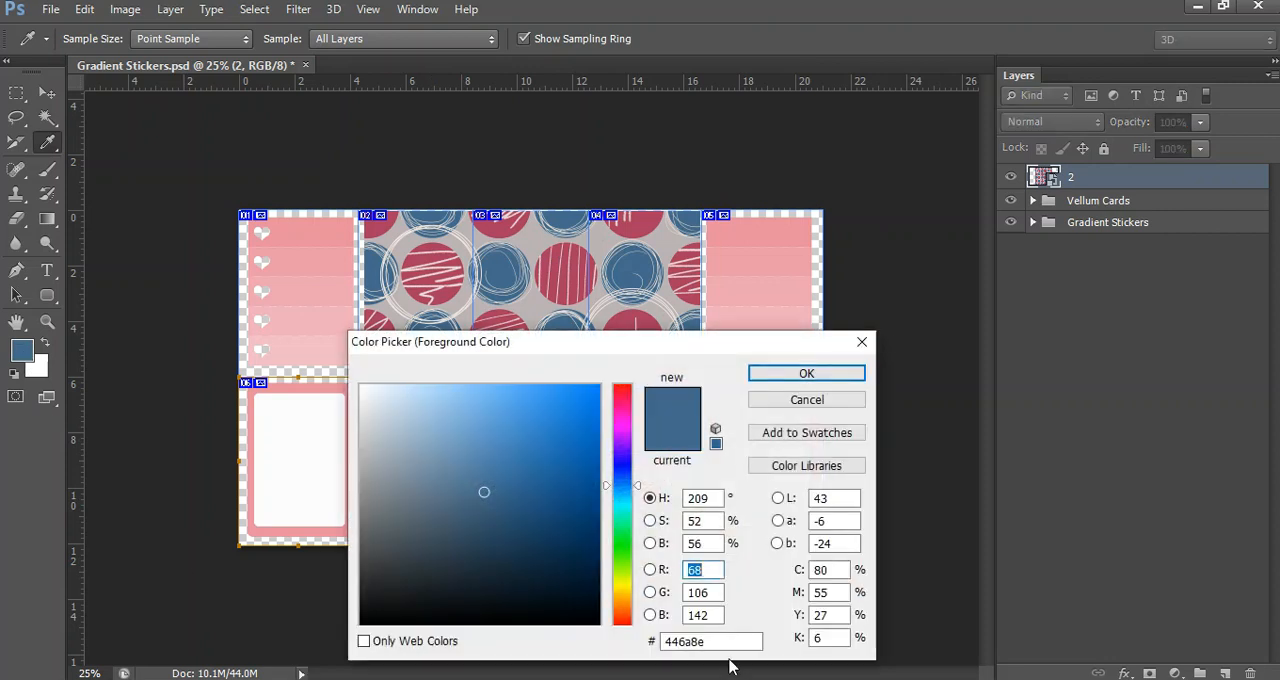
pyautogui.click(710, 640)
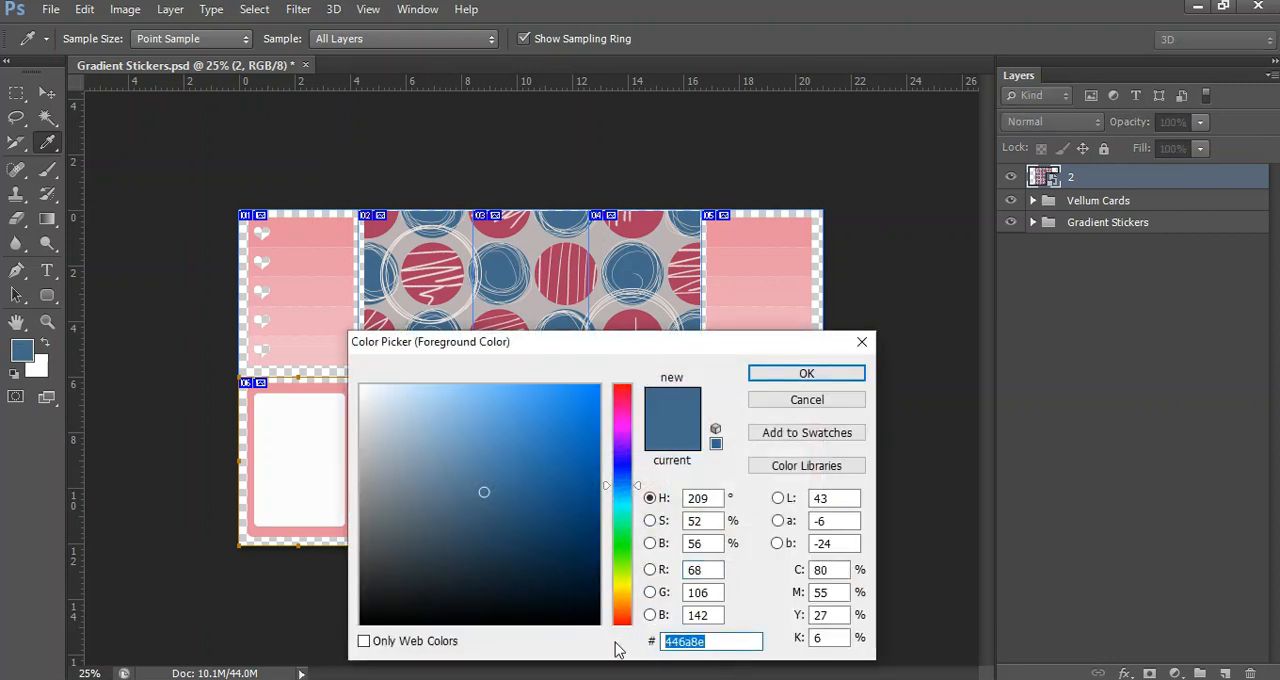
pyautogui.click(806, 374)
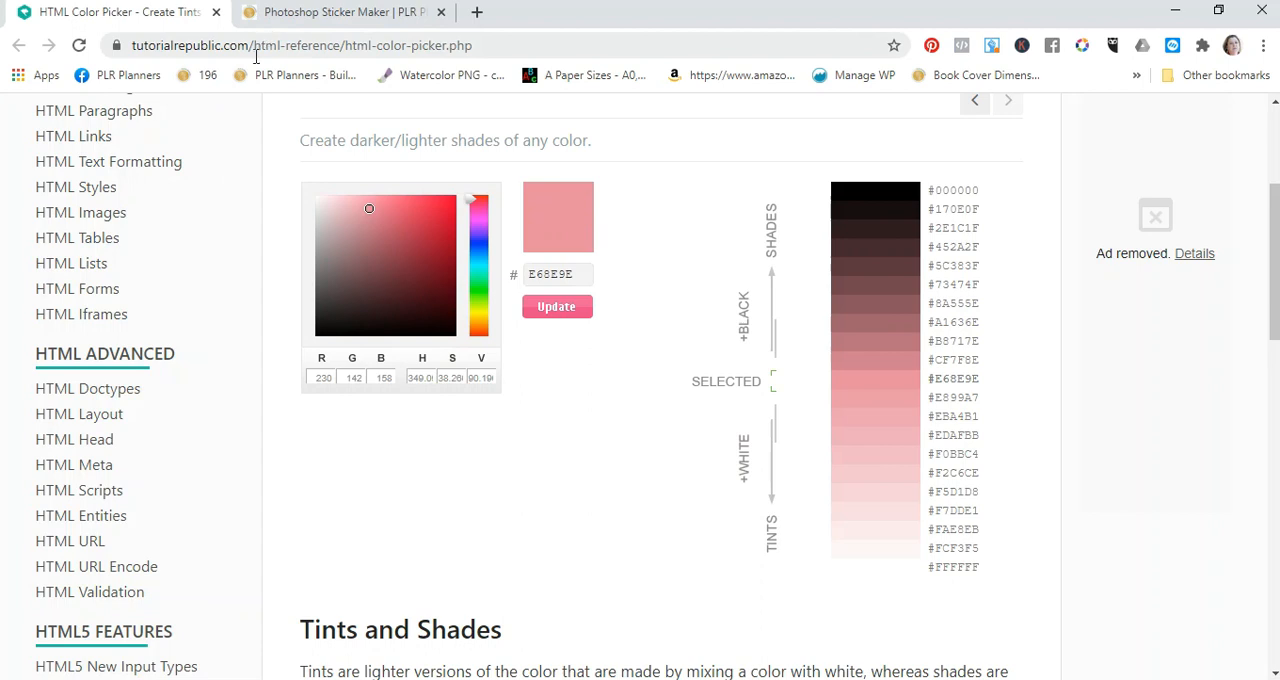
pyautogui.moveTo(344, 272)
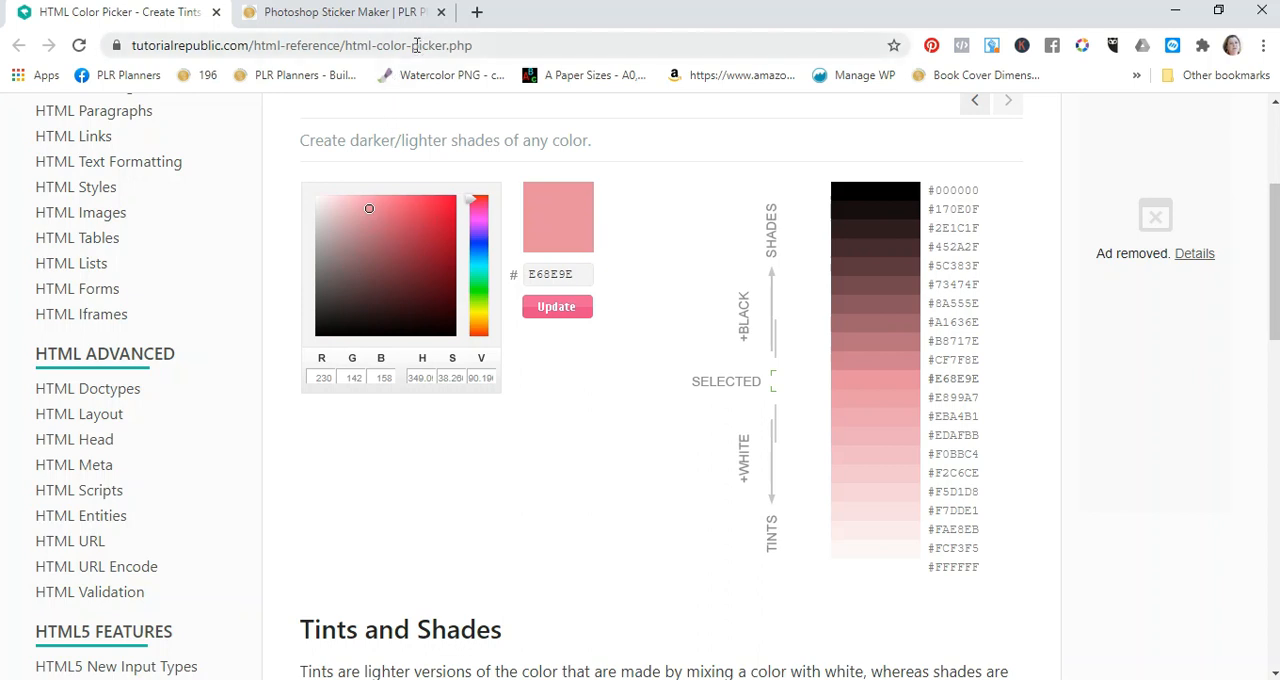
pyautogui.moveTo(416, 44)
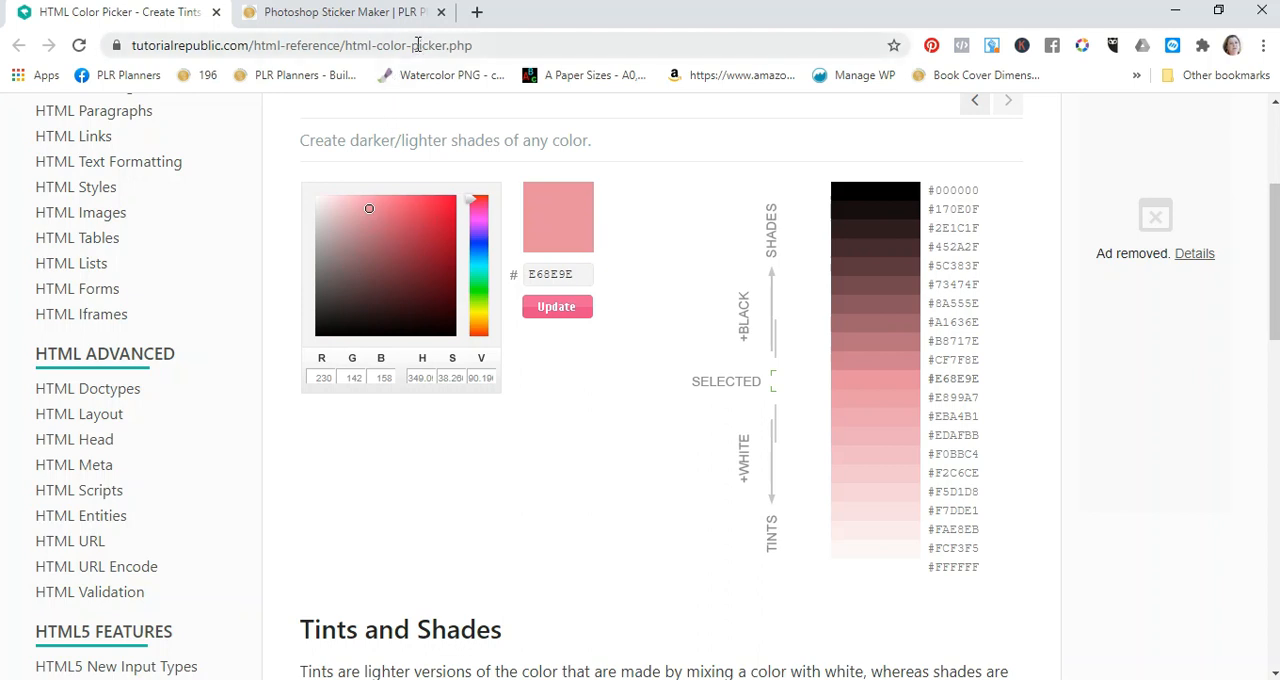
# Generate tints and shades of 446A8E online and pick the lighter shade 6987A4, then return to Photoshop.
pyautogui.tripleClick(550, 272)
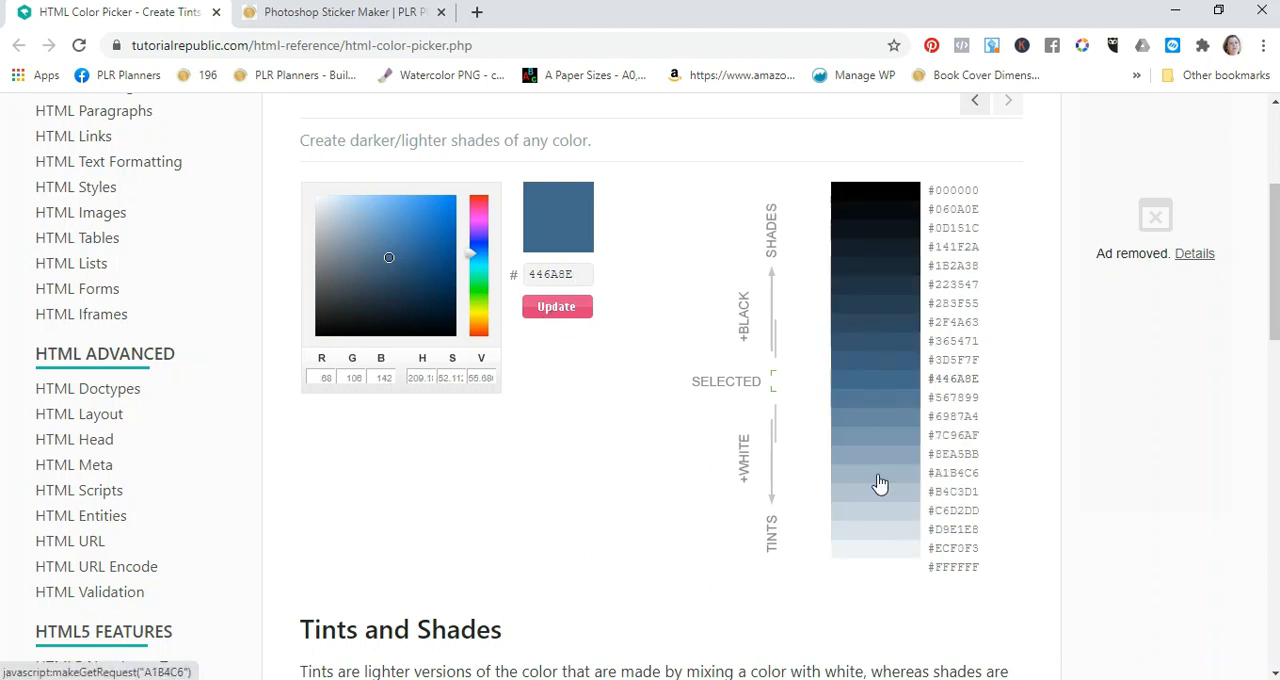
pyautogui.moveTo(872, 556)
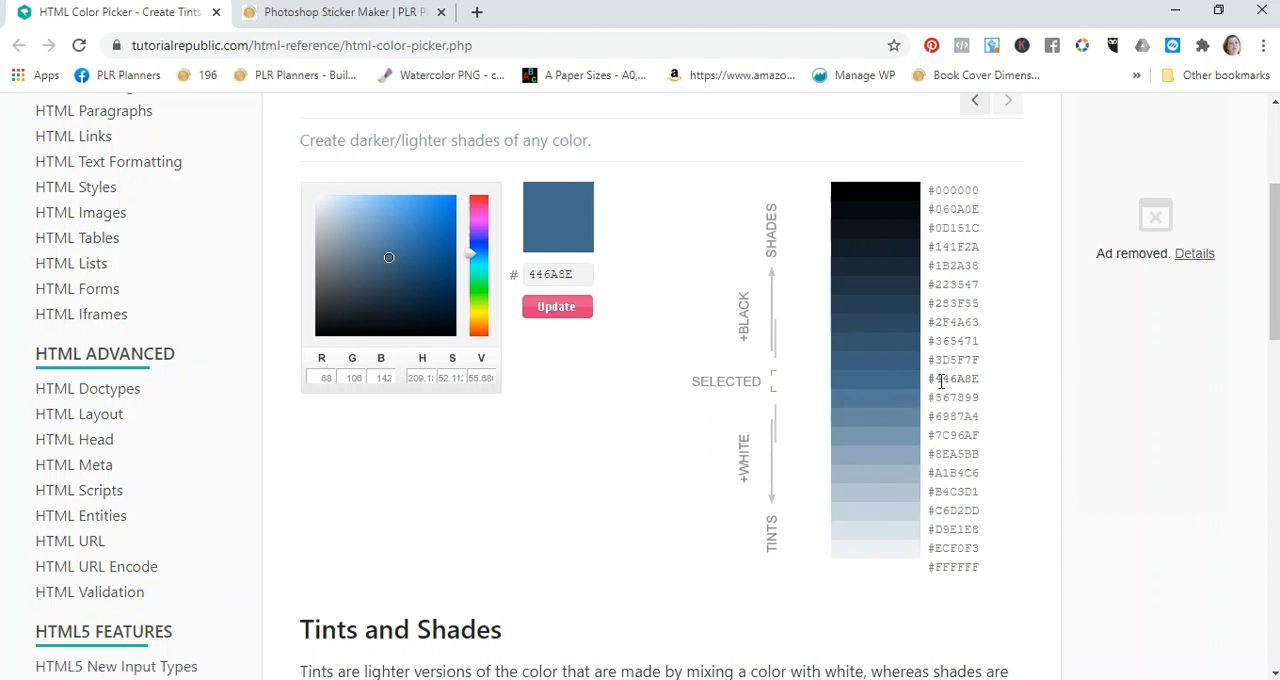
pyautogui.moveTo(902, 450)
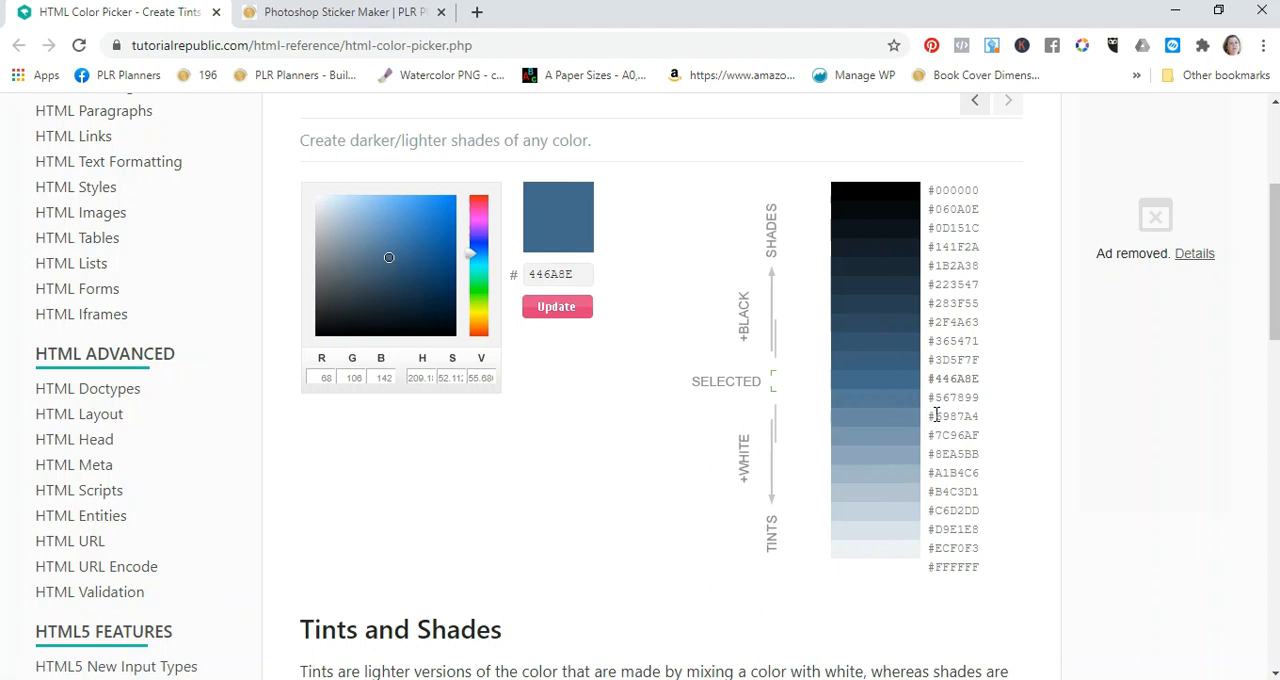
pyautogui.doubleClick(952, 416)
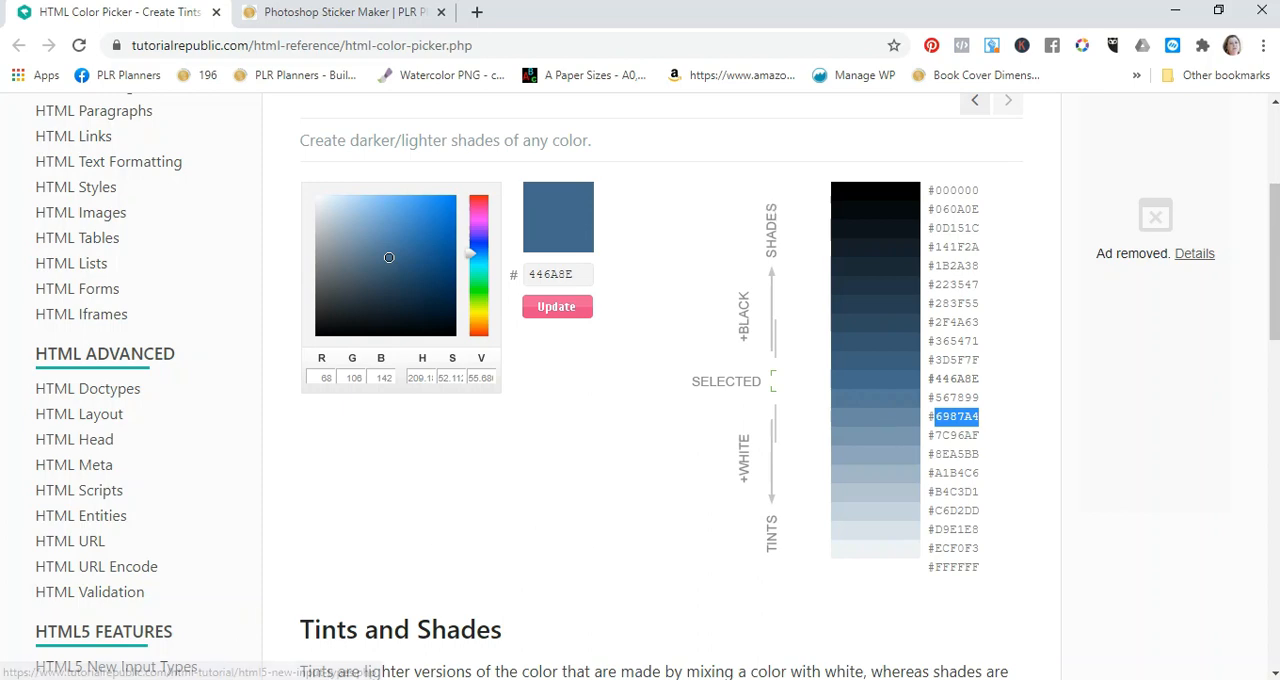
pyautogui.click(344, 12)
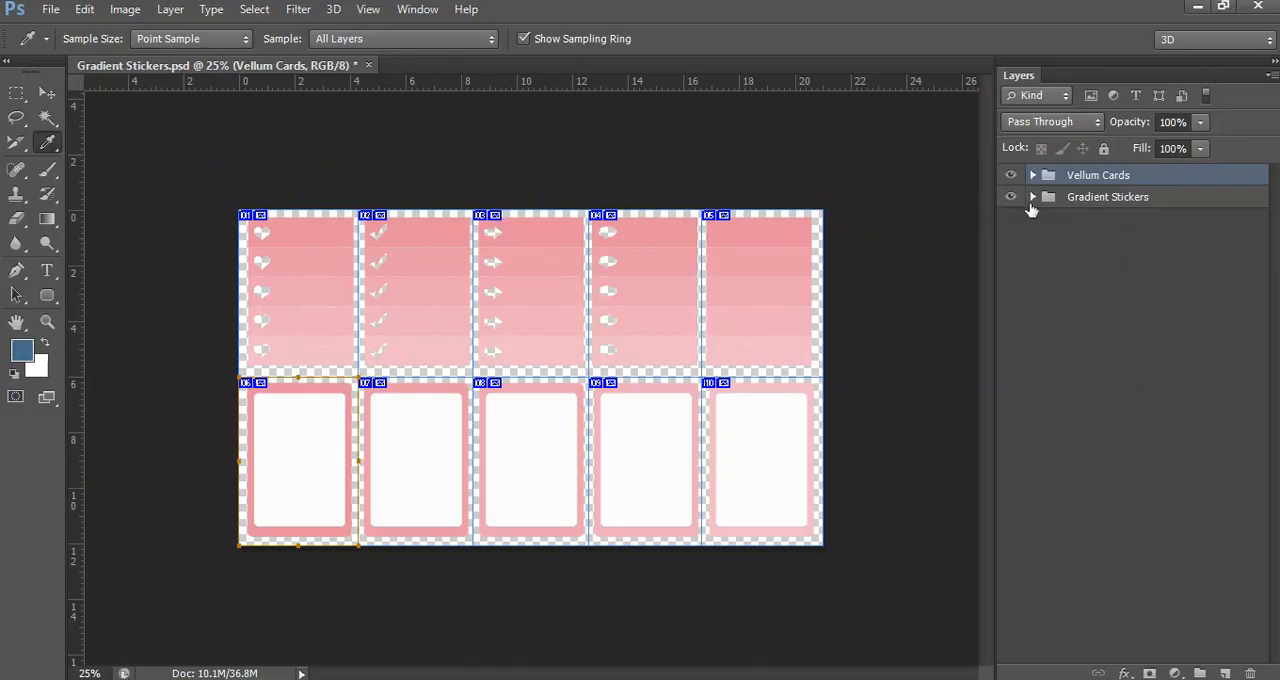
# Refill the Gradient Stickers rows in blue shades, starting from 6987A4 and getting progressively lighter.
pyautogui.click(1032, 196)
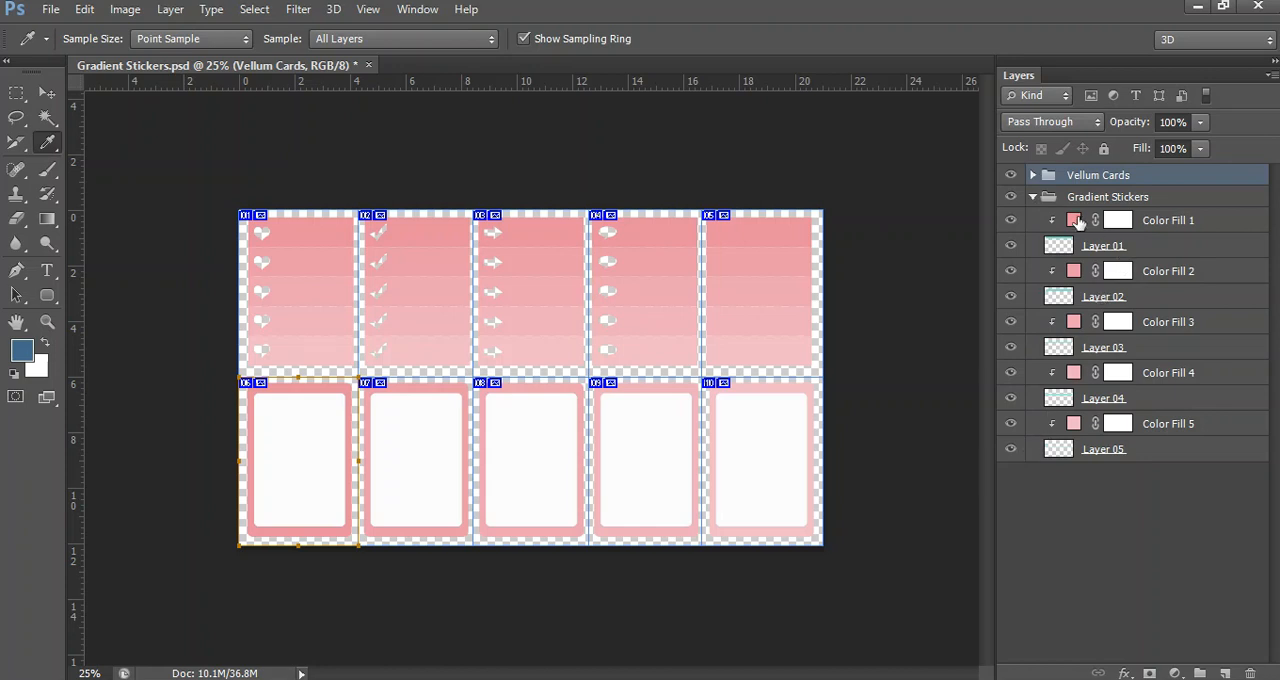
pyautogui.moveTo(1078, 220)
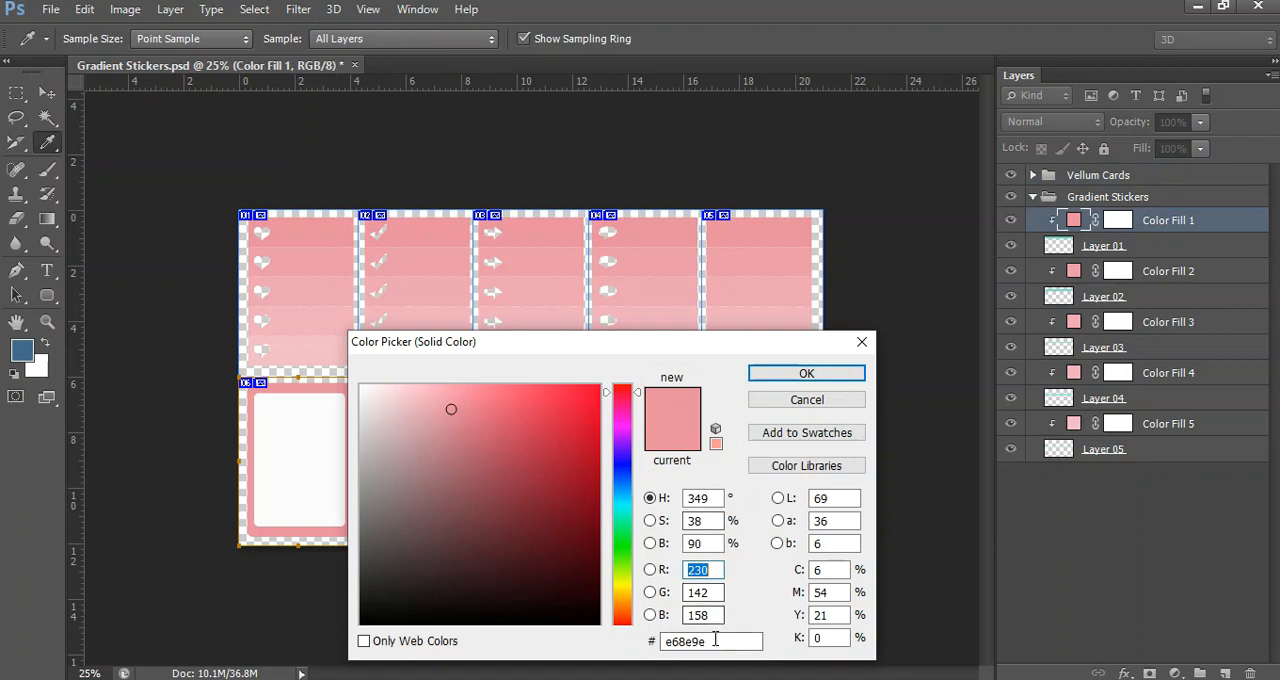
pyautogui.write('6987A4')
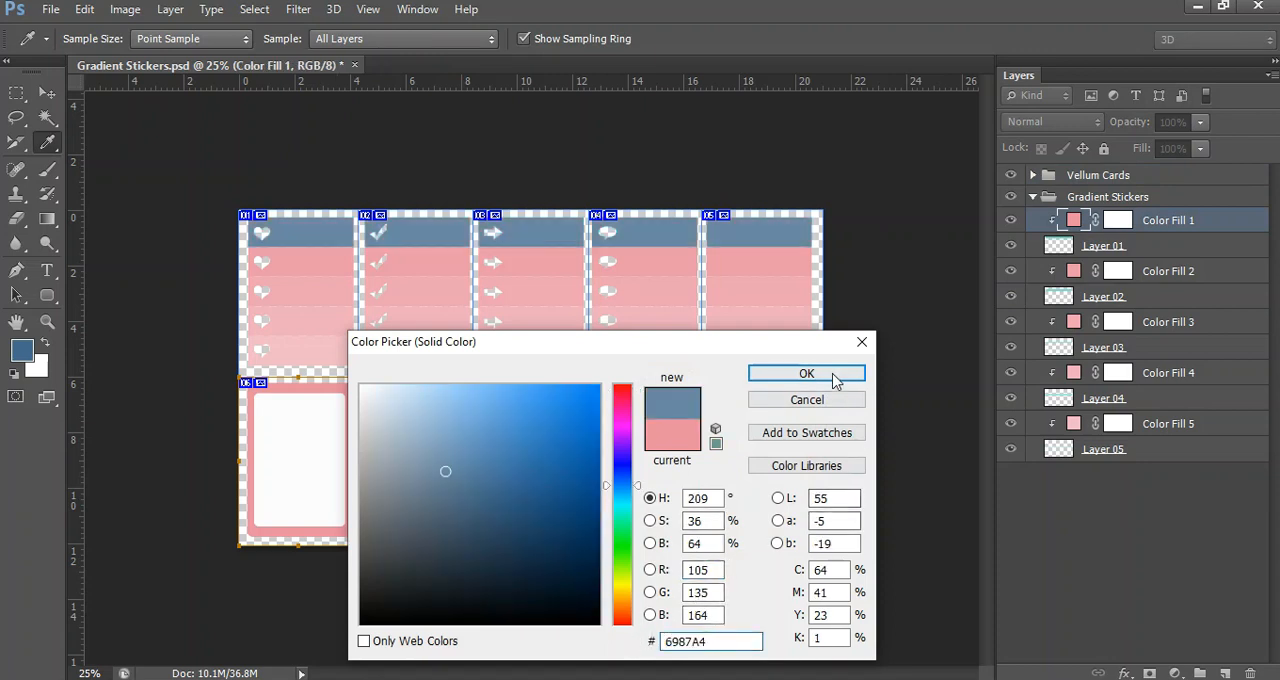
pyautogui.click(806, 374)
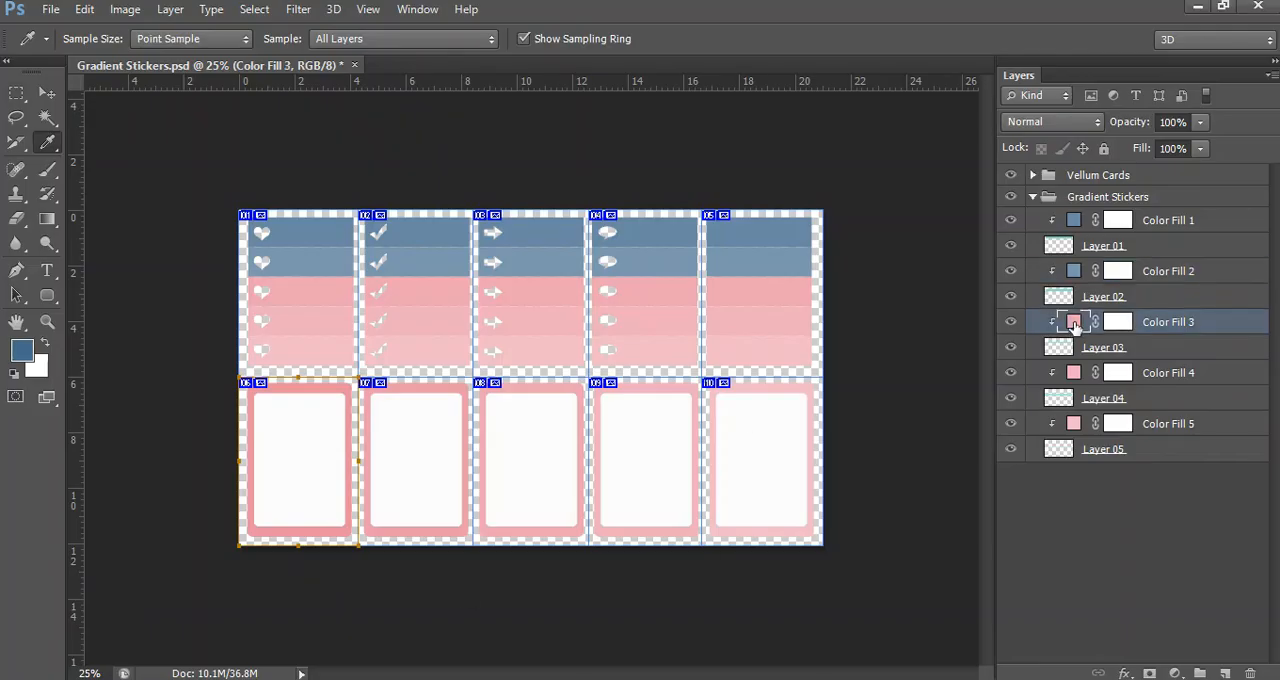
pyautogui.doubleClick(1074, 320)
pyautogui.write('A1B4C6')
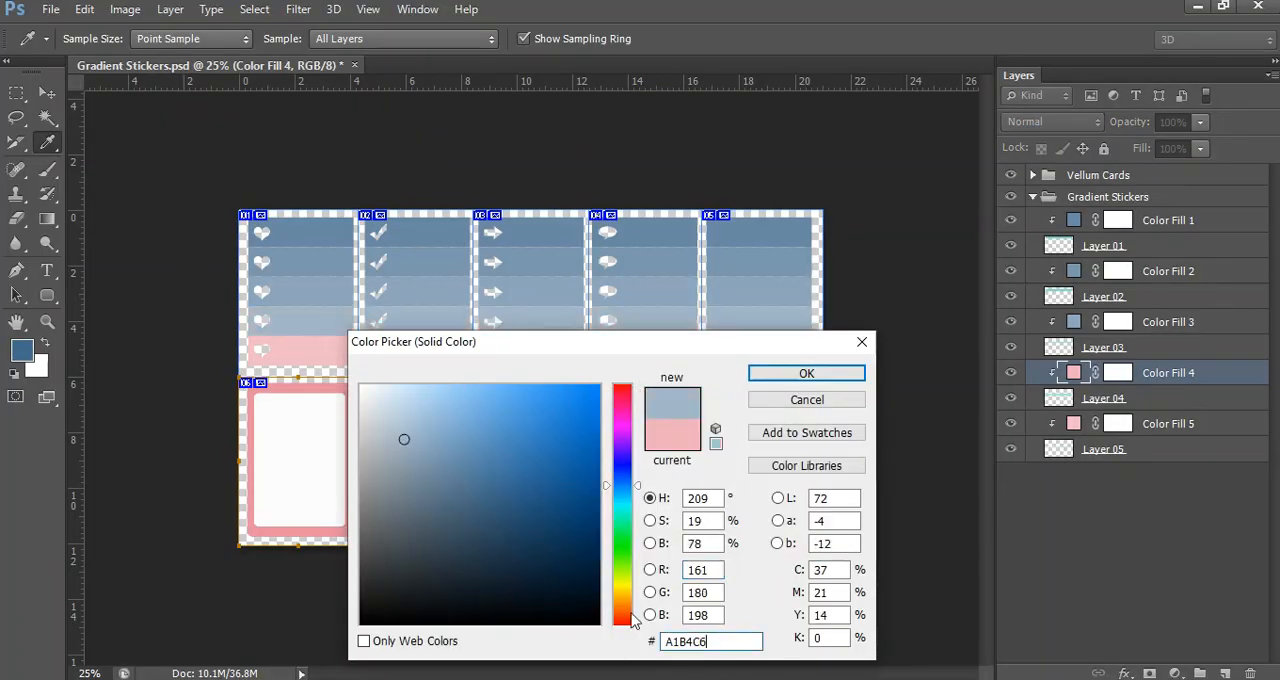
pyautogui.click(806, 374)
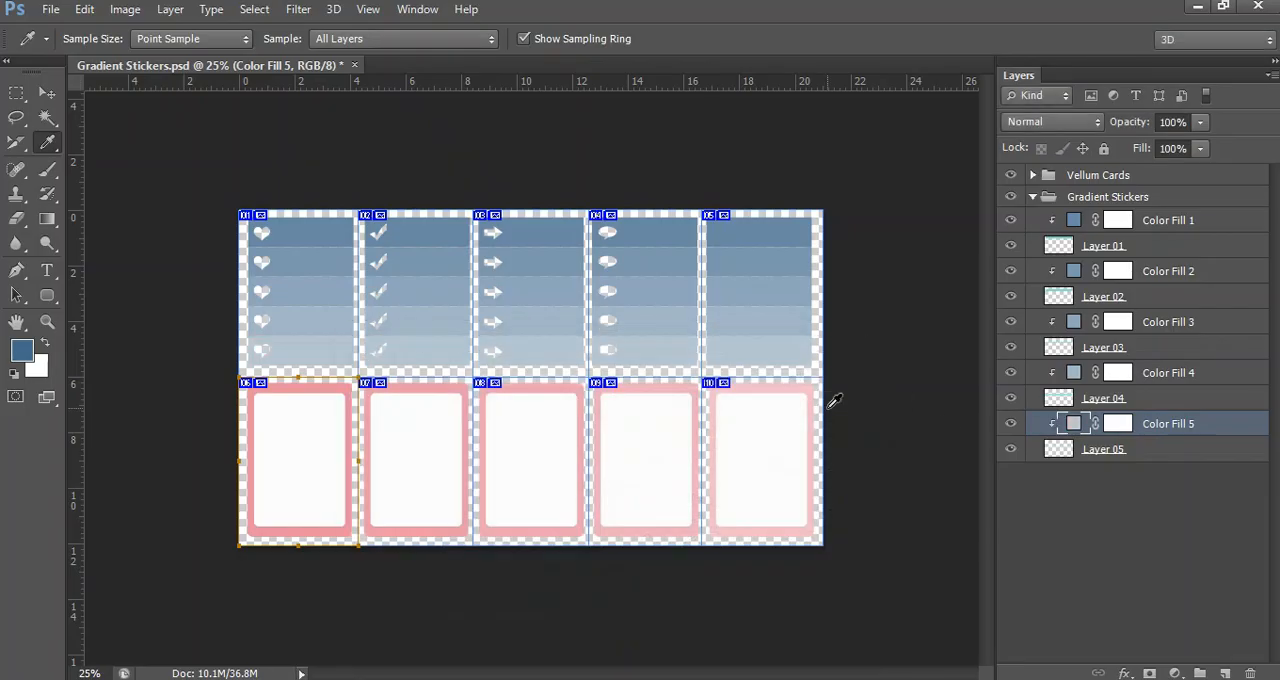
pyautogui.click(48, 92)
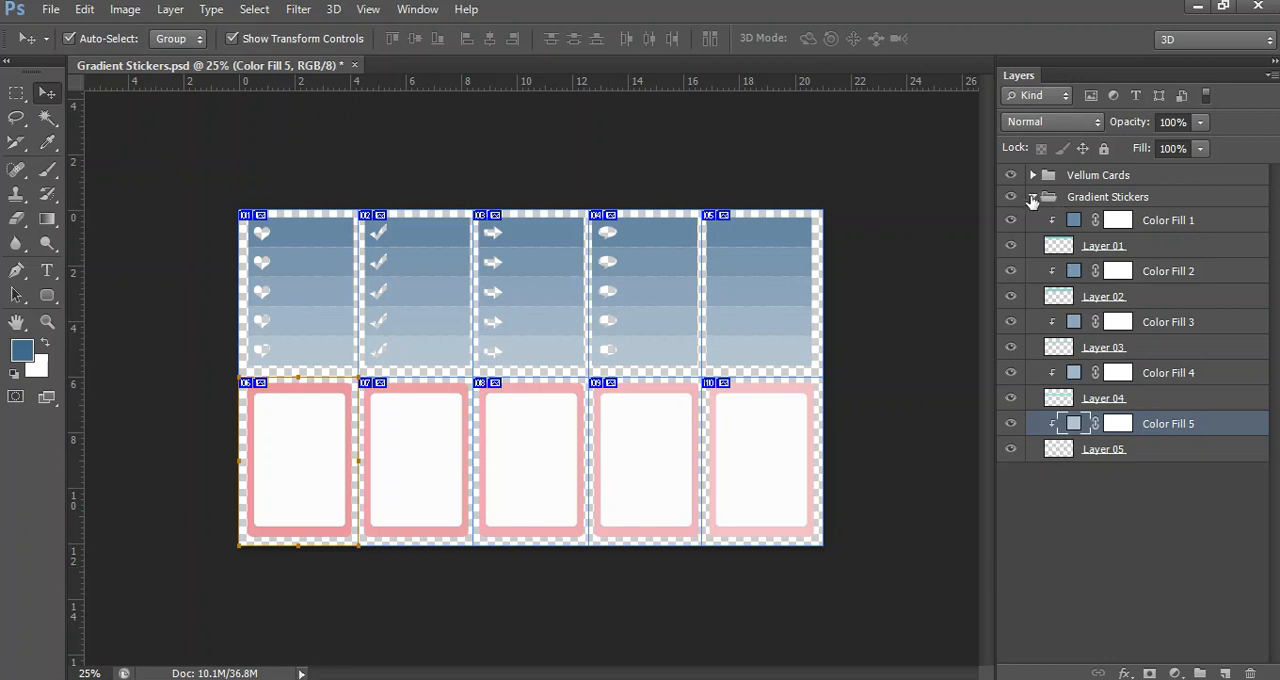
pyautogui.click(1032, 196)
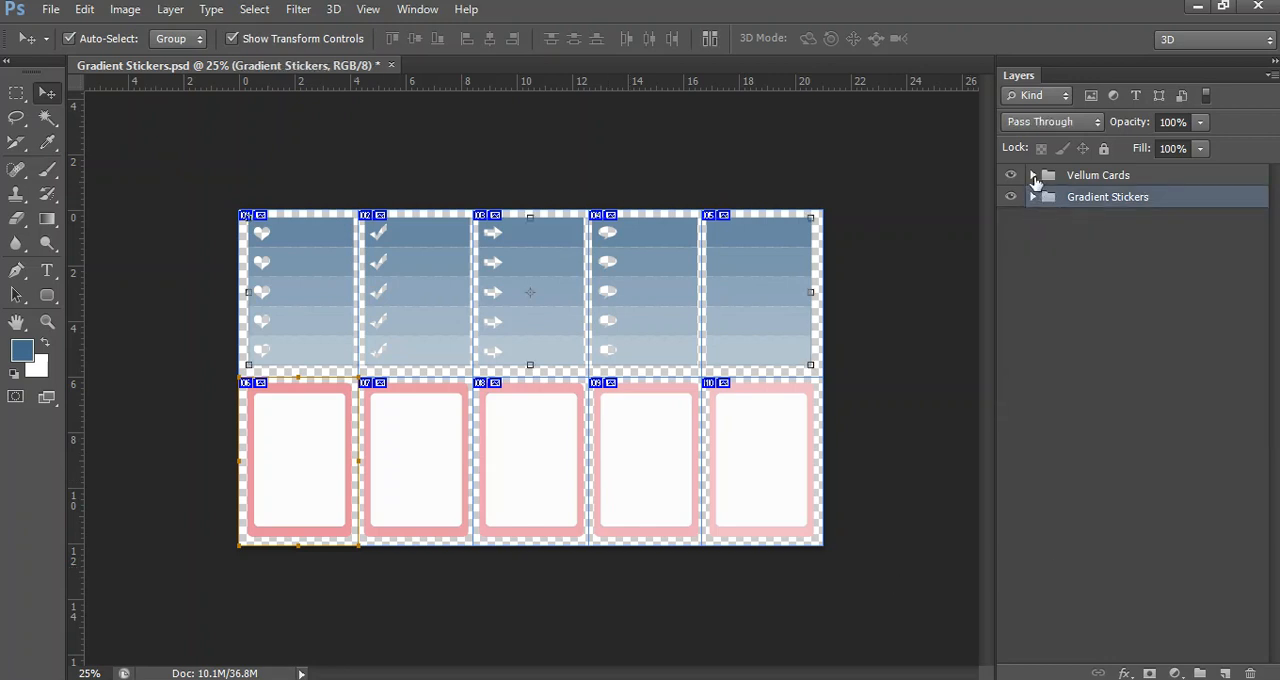
pyautogui.click(1032, 174)
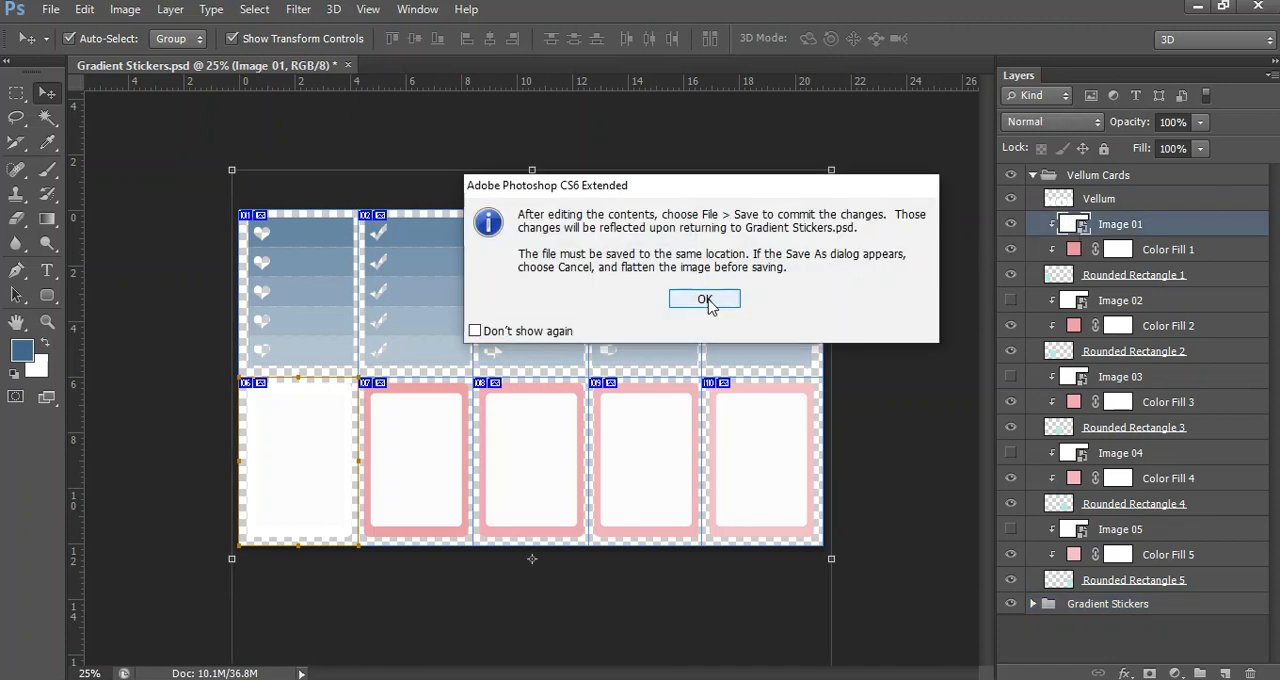
pyautogui.click(704, 300)
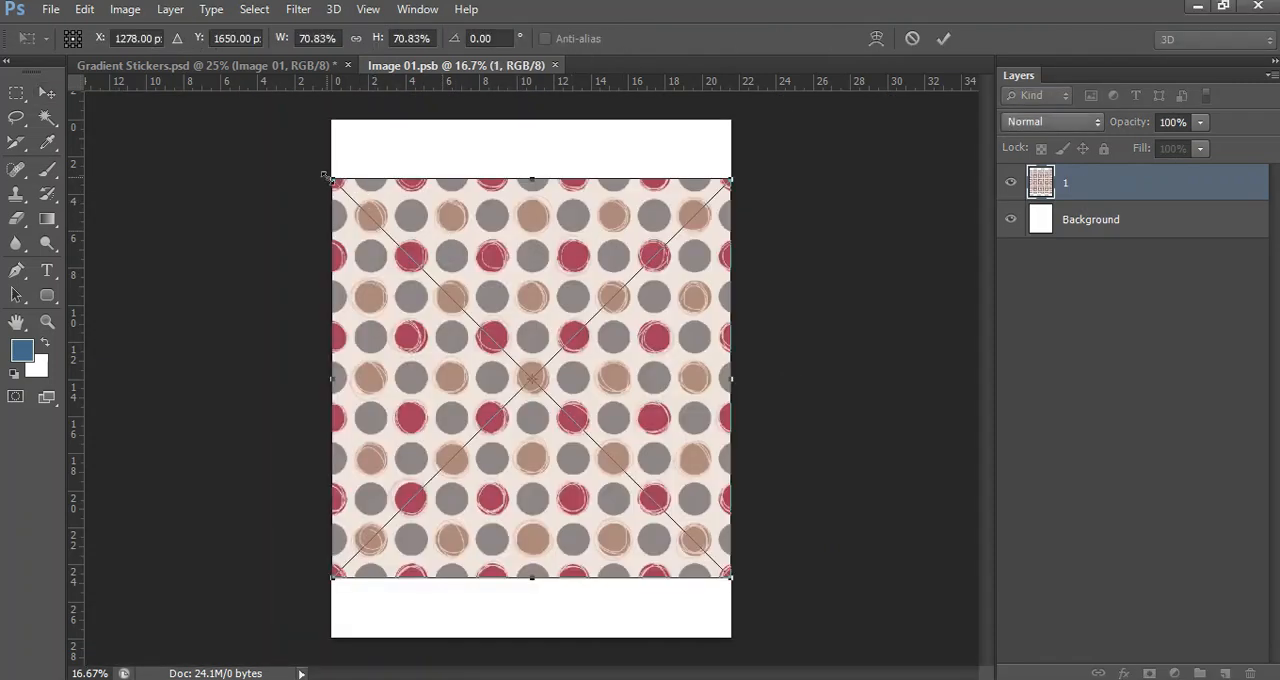
pyautogui.moveTo(330, 180); pyautogui.dragTo(260, 108)
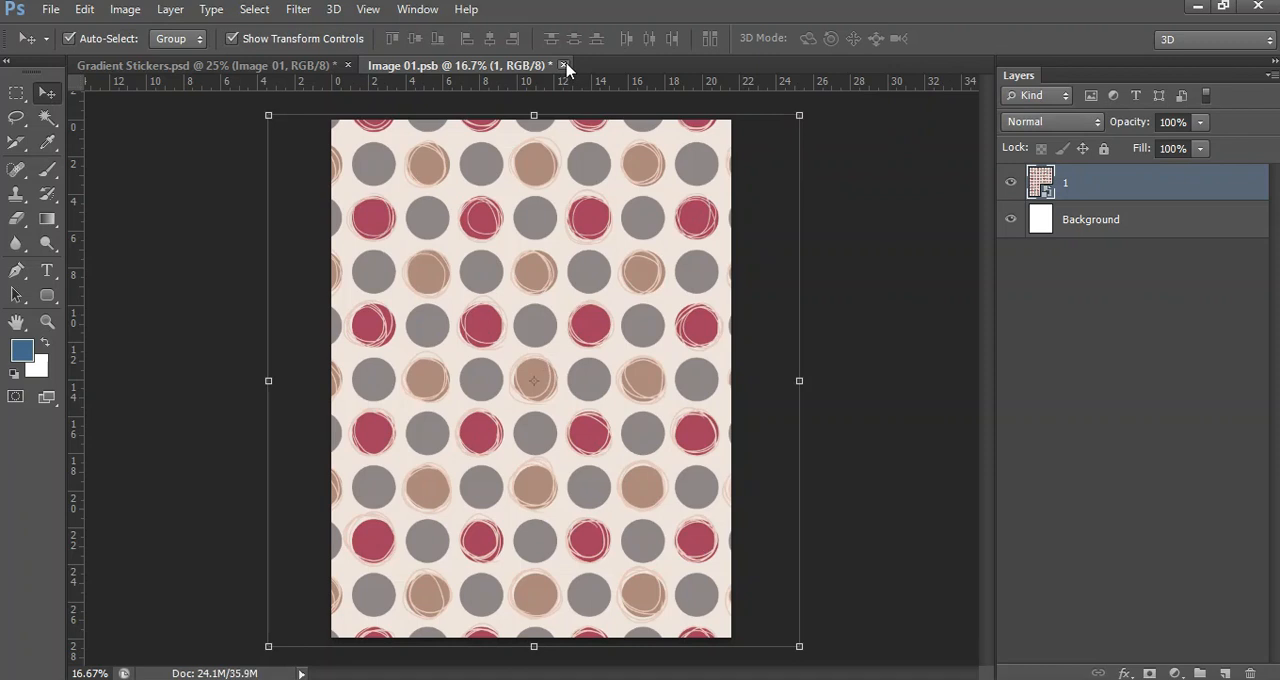
pyautogui.press('ctrl+s')
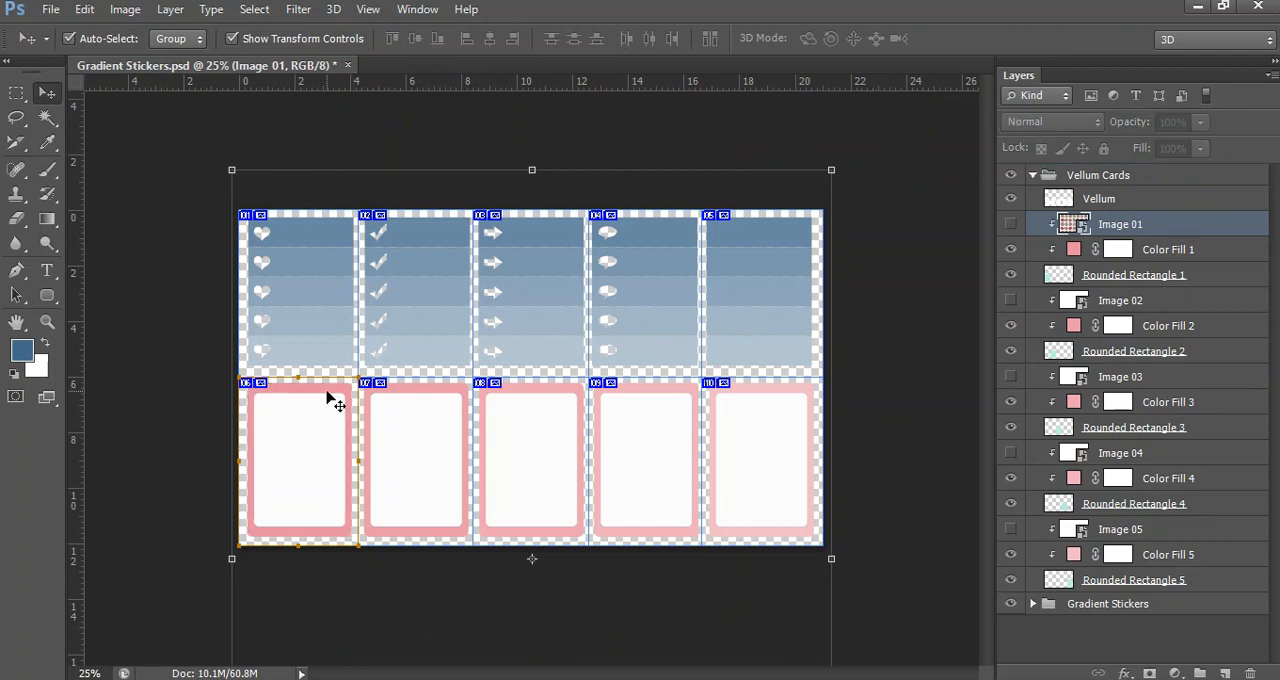
pyautogui.moveTo(350, 390)
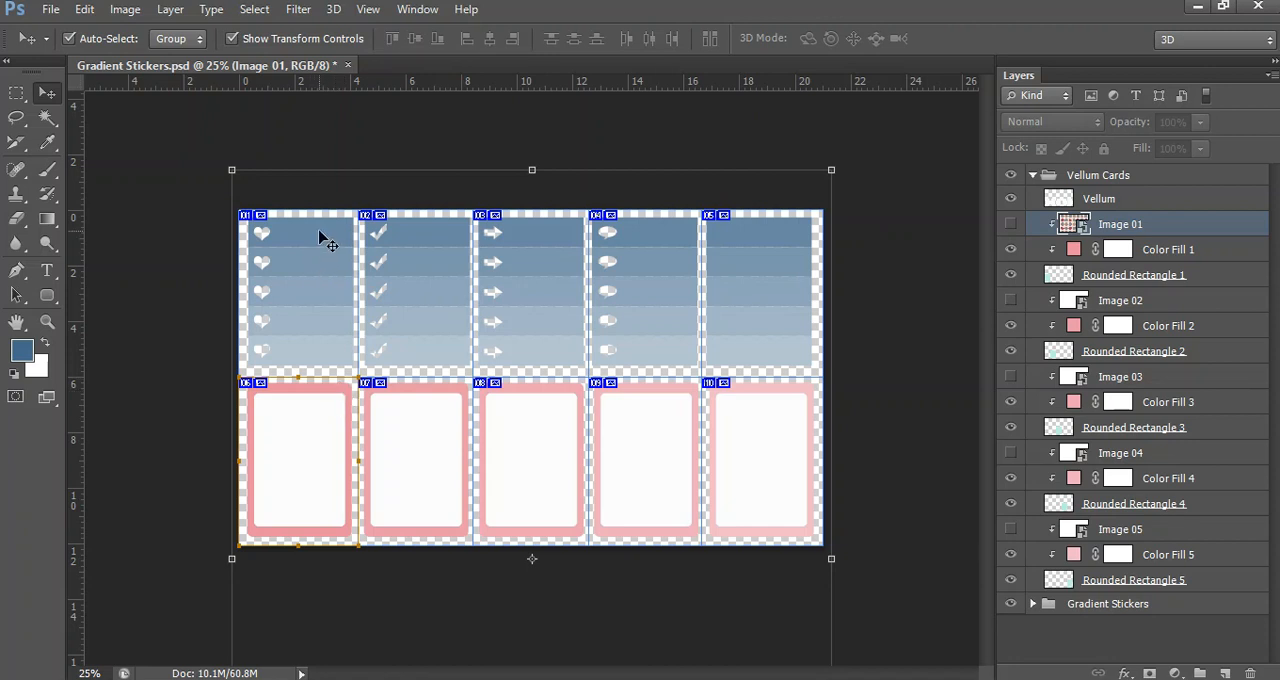
# Recolour the first three vellum card frames with blues sampled from the matching stickers.
pyautogui.click(48, 142)
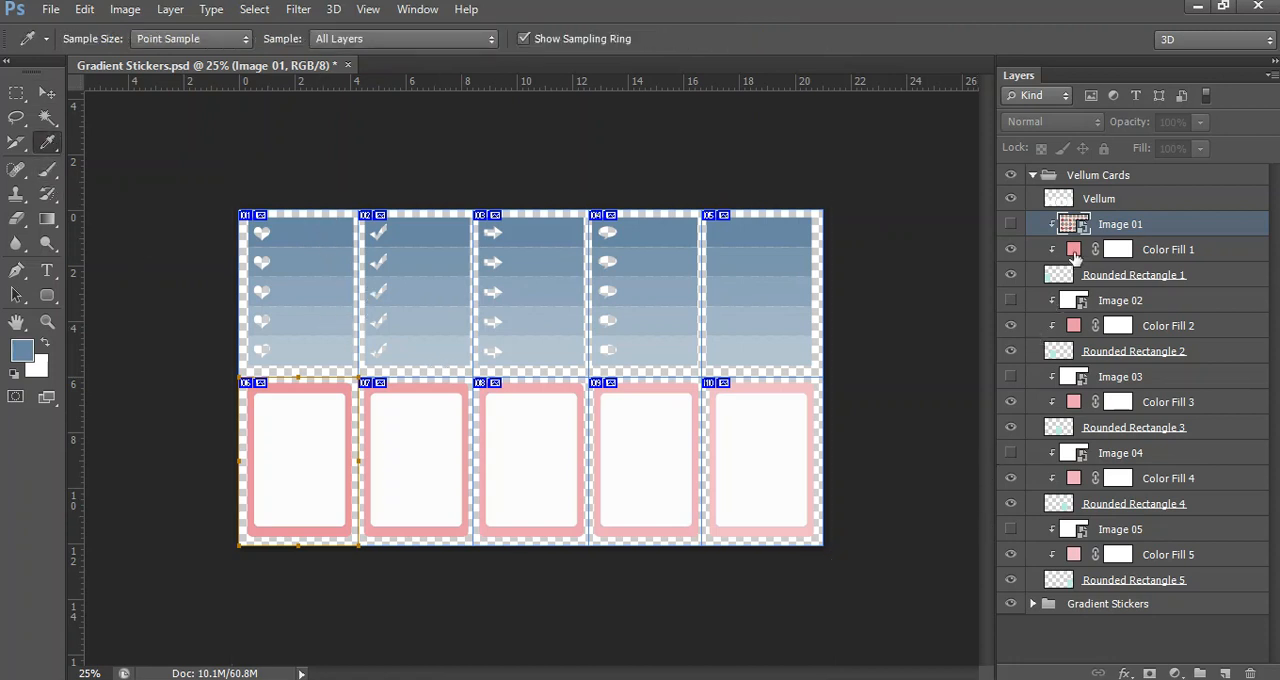
pyautogui.doubleClick(1072, 248)
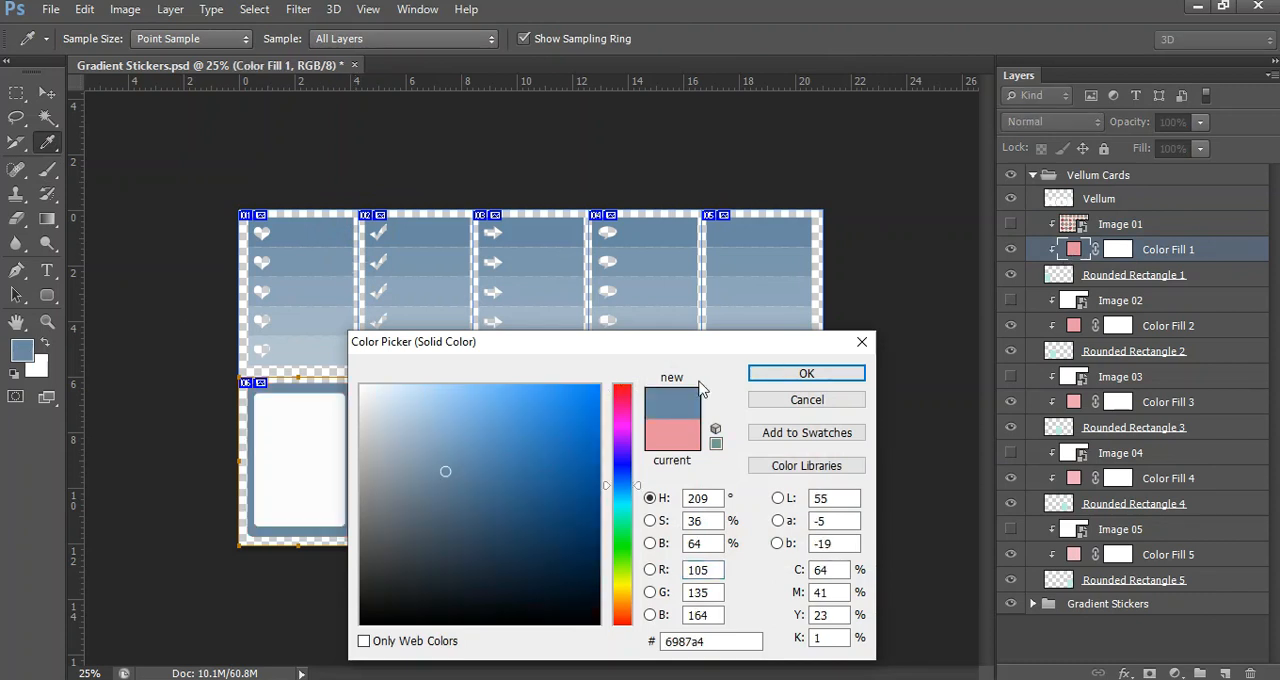
pyautogui.click(806, 372)
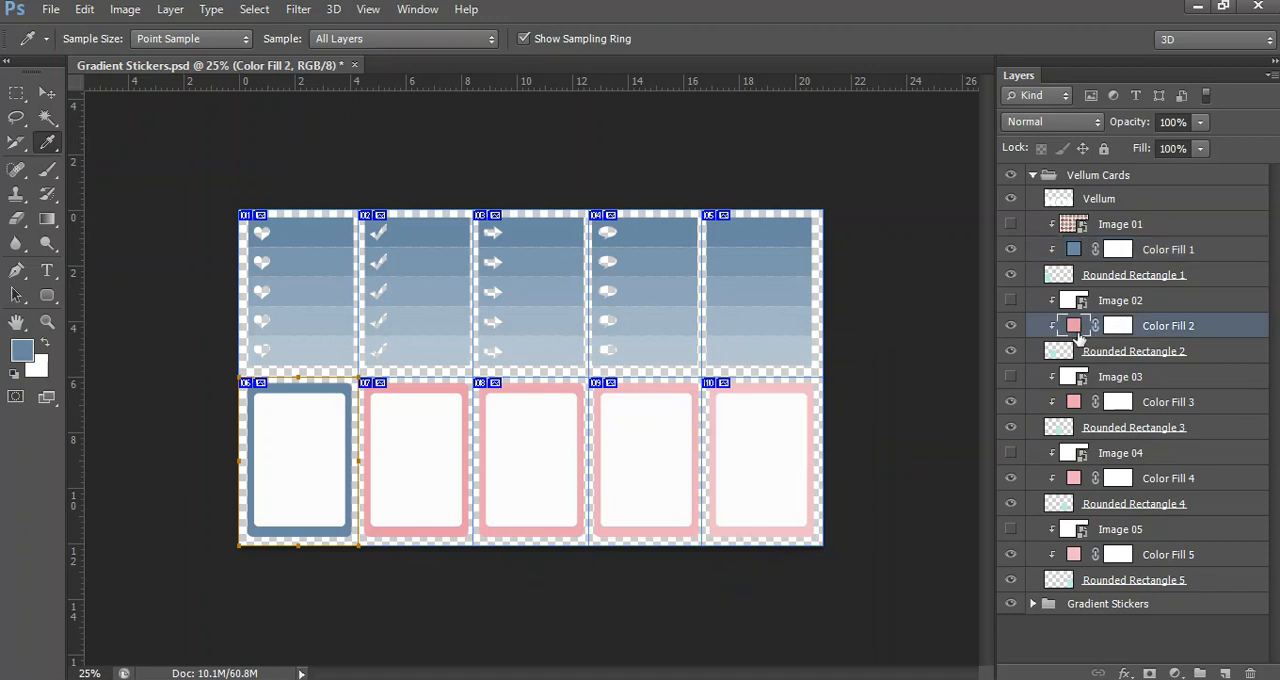
pyautogui.doubleClick(1074, 324)
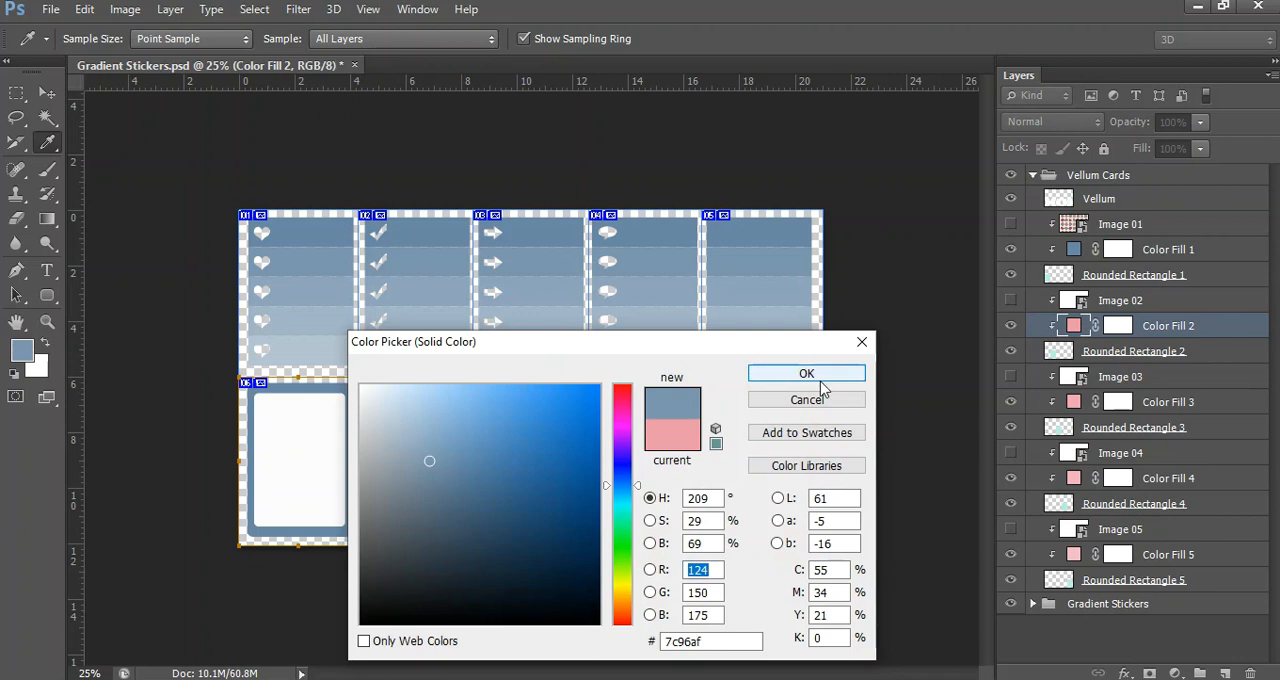
pyautogui.click(806, 374)
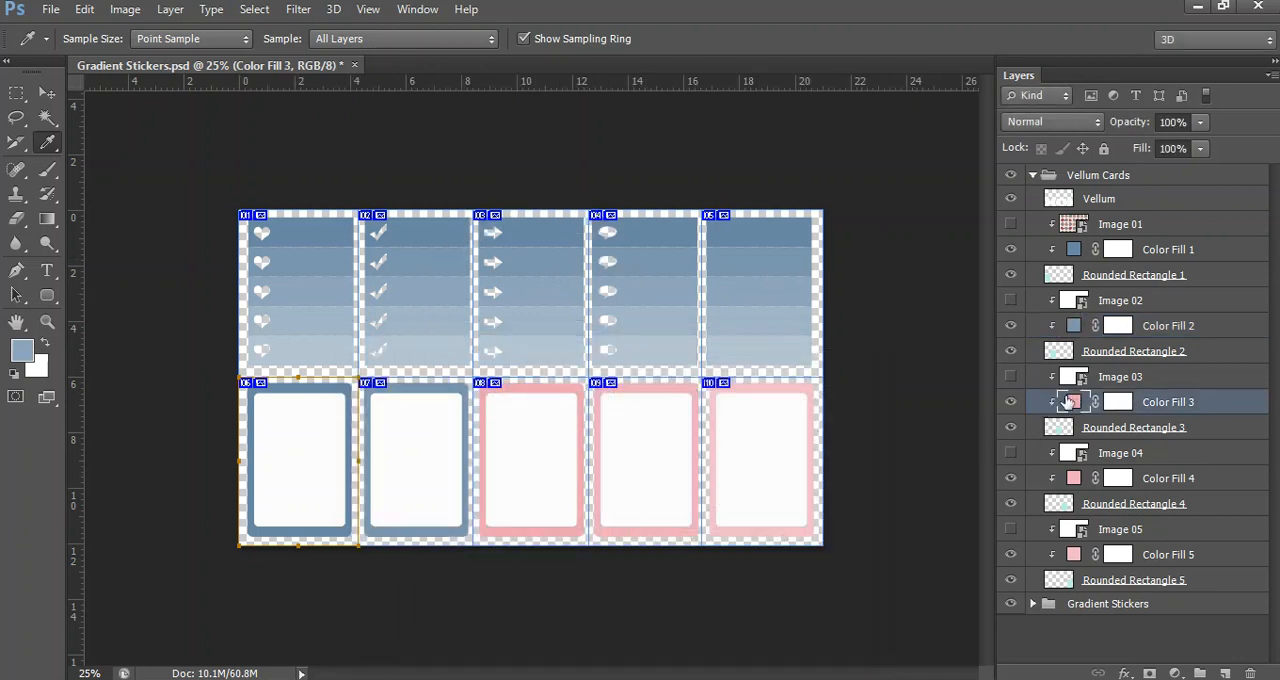
pyautogui.doubleClick(1072, 400)
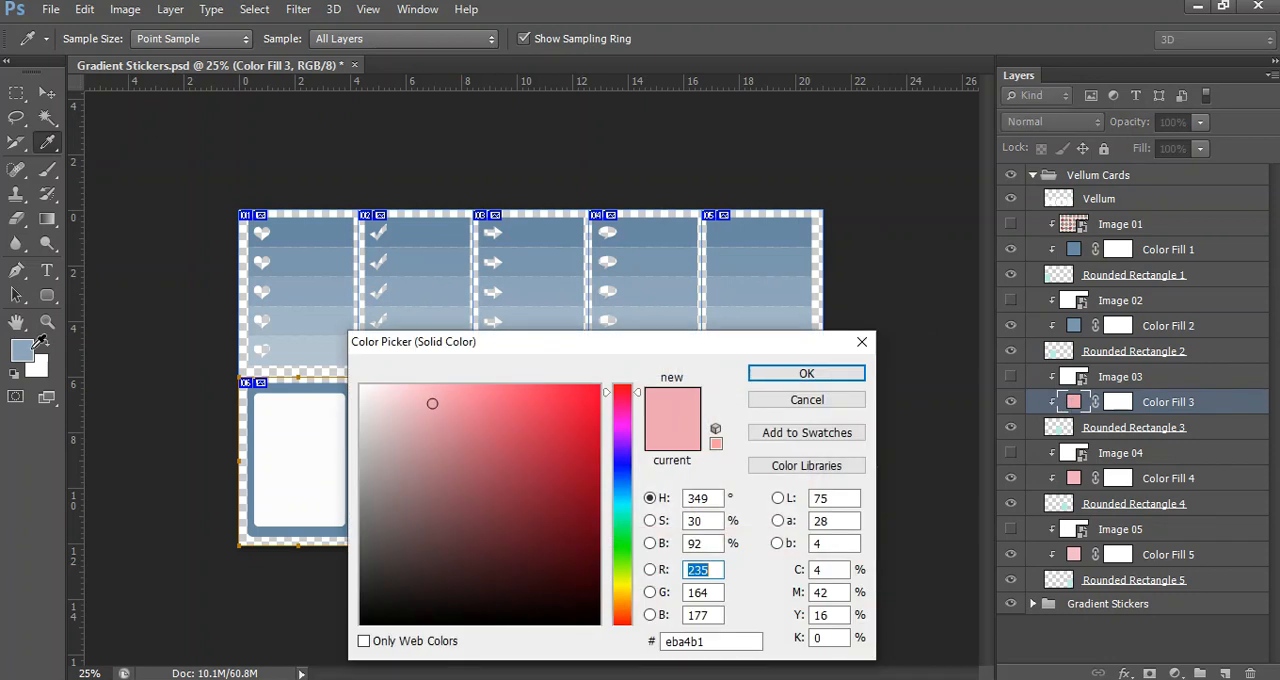
pyautogui.click(806, 374)
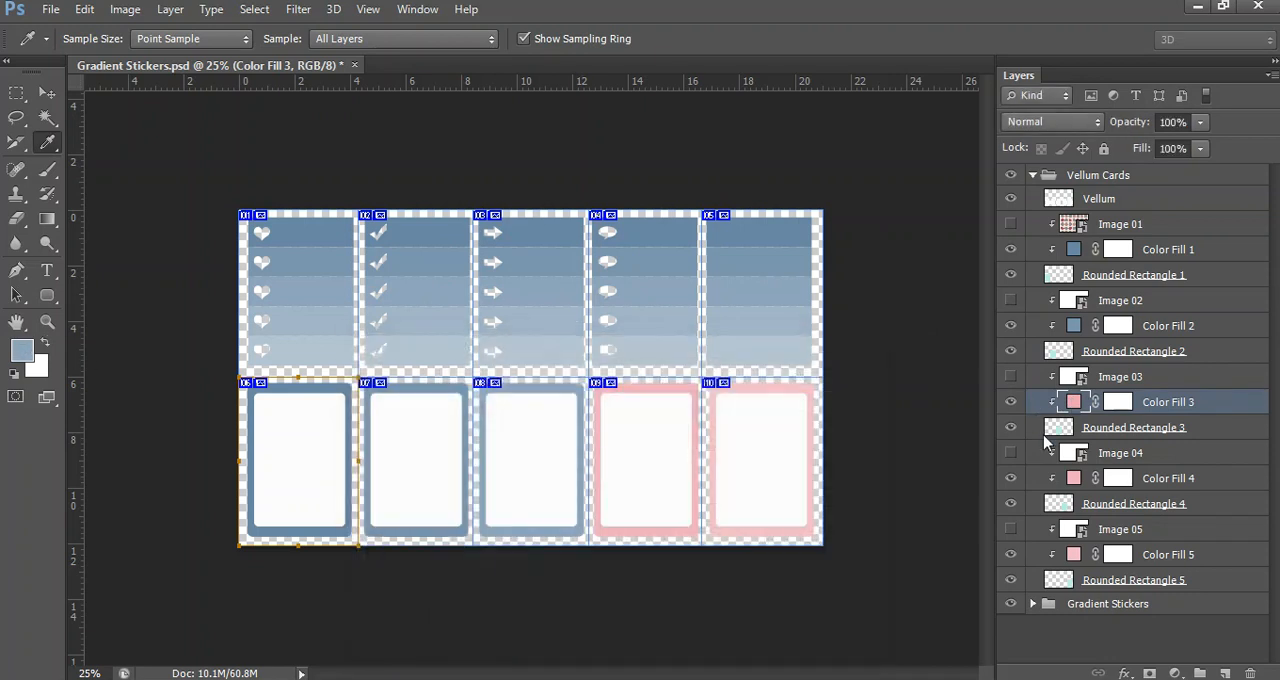
# Recolour the fourth and fifth card frames in the pale sampled blues and return to the Move tool.
pyautogui.click(1168, 478)
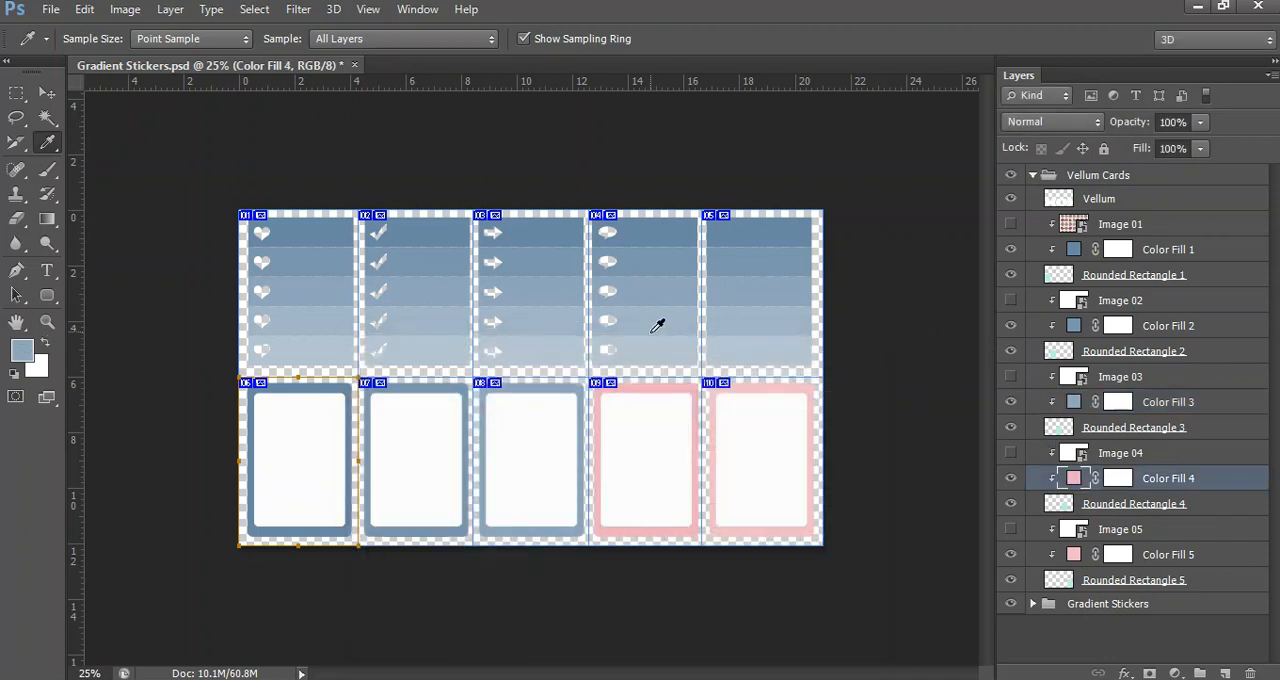
pyautogui.doubleClick(1074, 476)
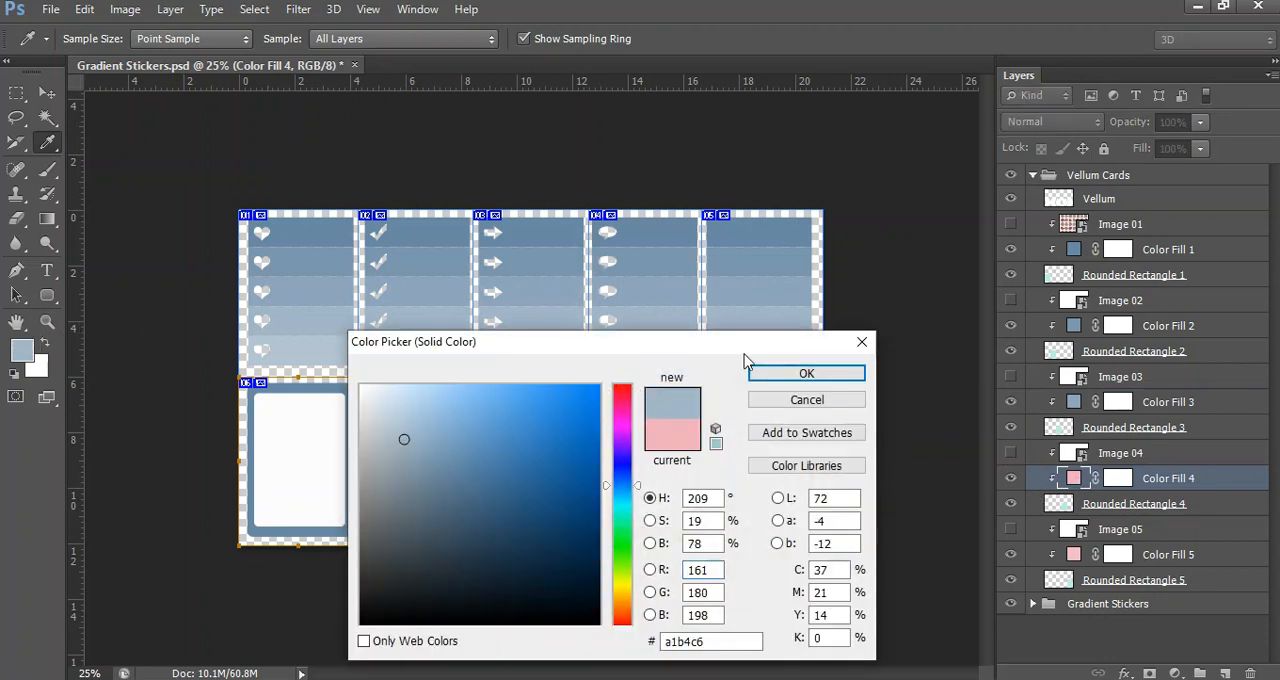
pyautogui.click(806, 374)
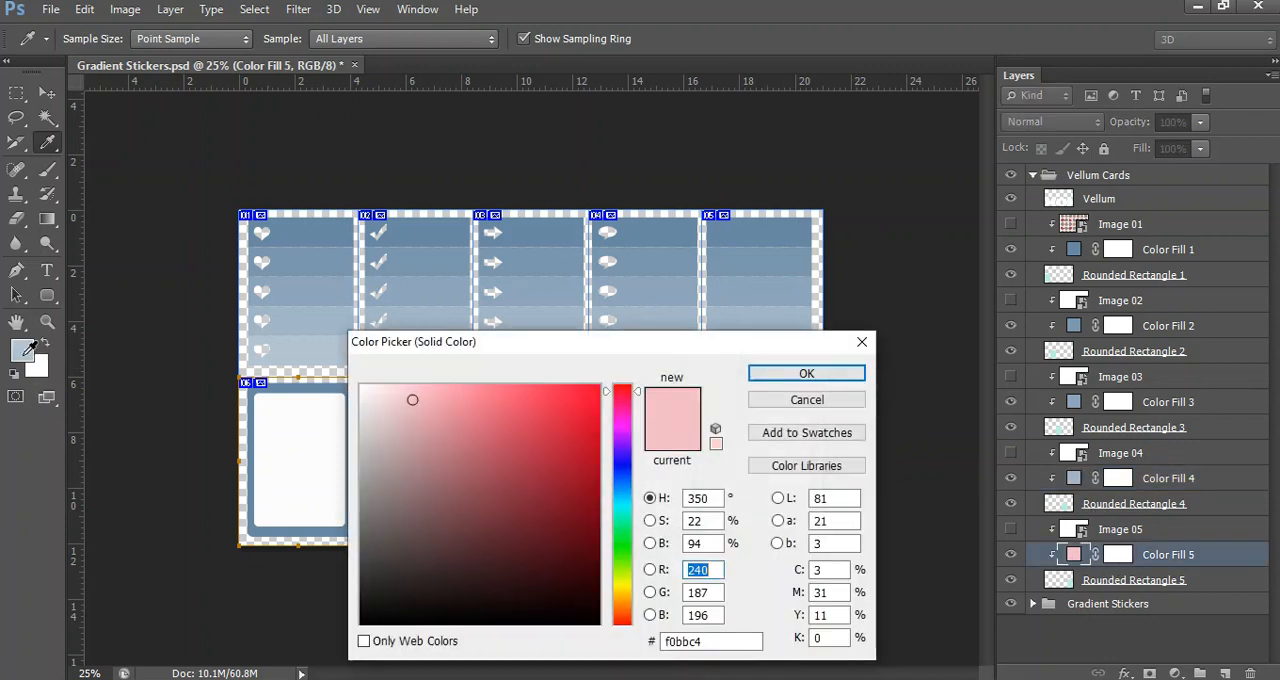
pyautogui.click(806, 374)
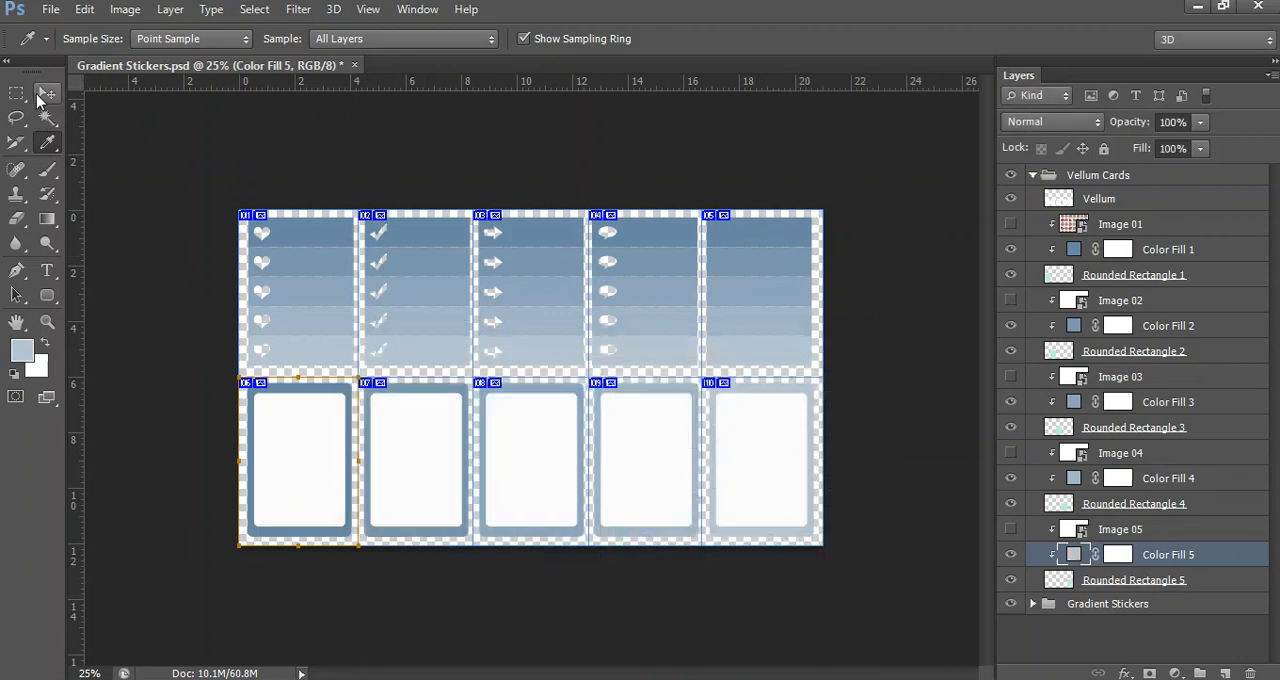
pyautogui.click(48, 92)
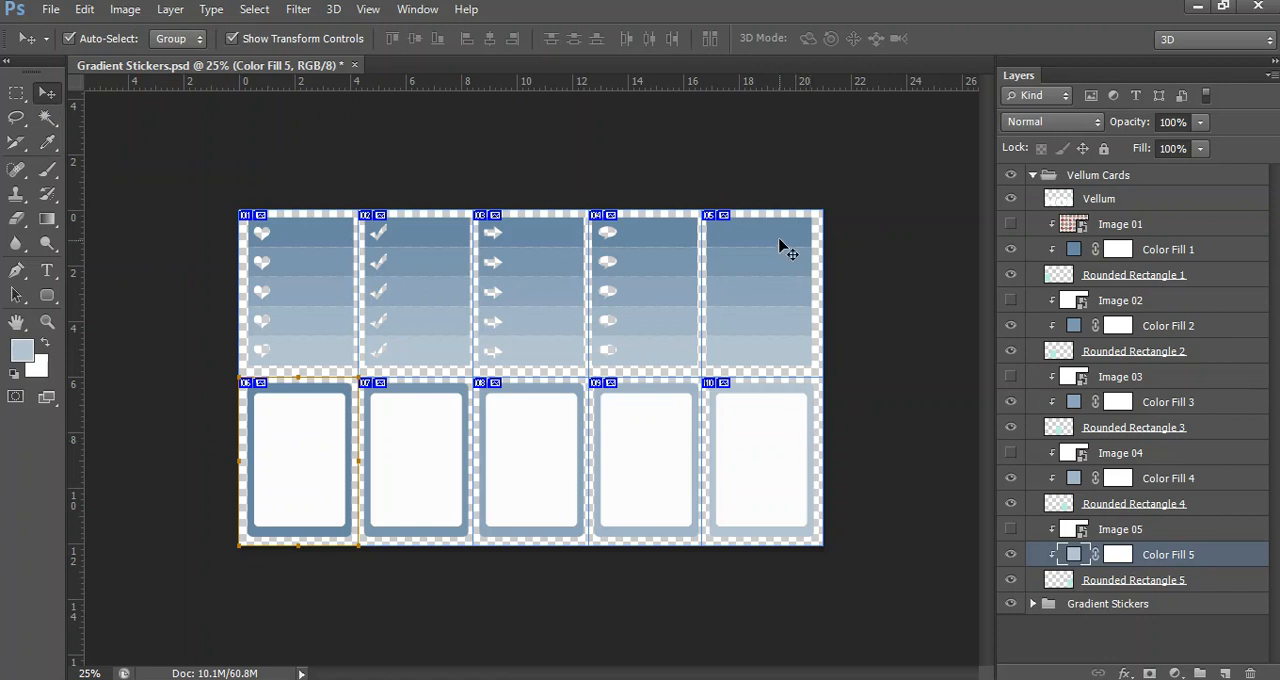
pyautogui.moveTo(784, 368)
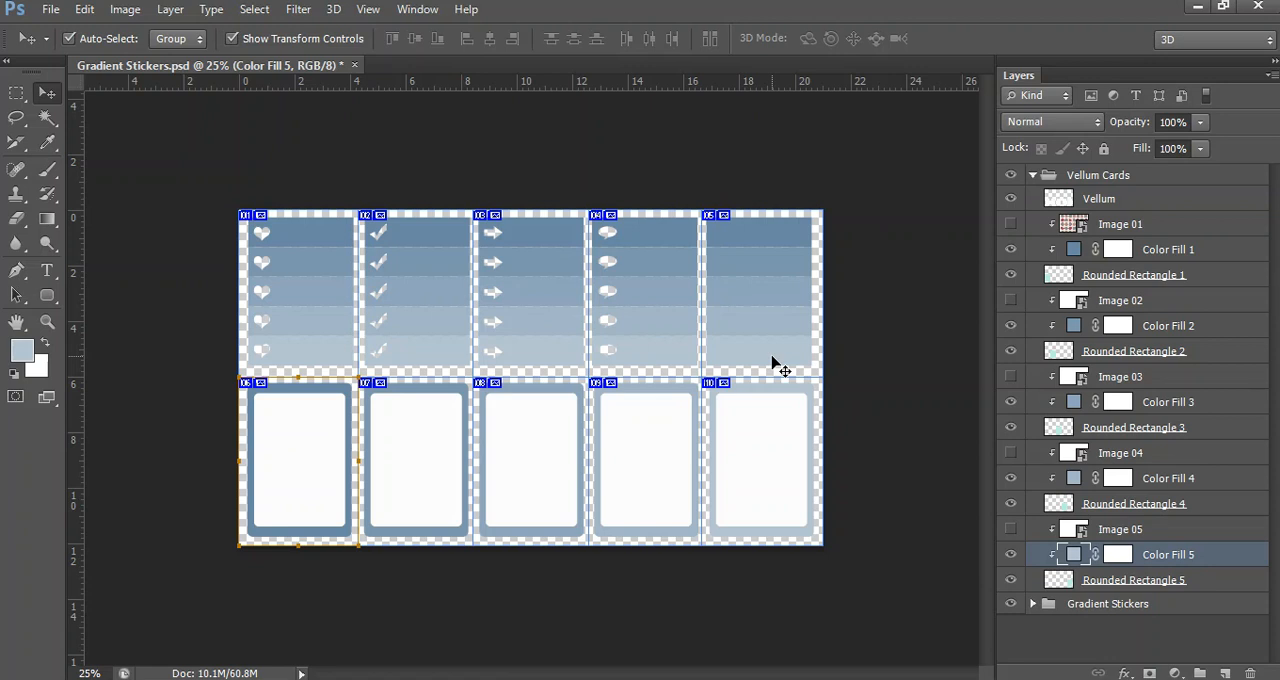
pyautogui.moveTo(84, 276)
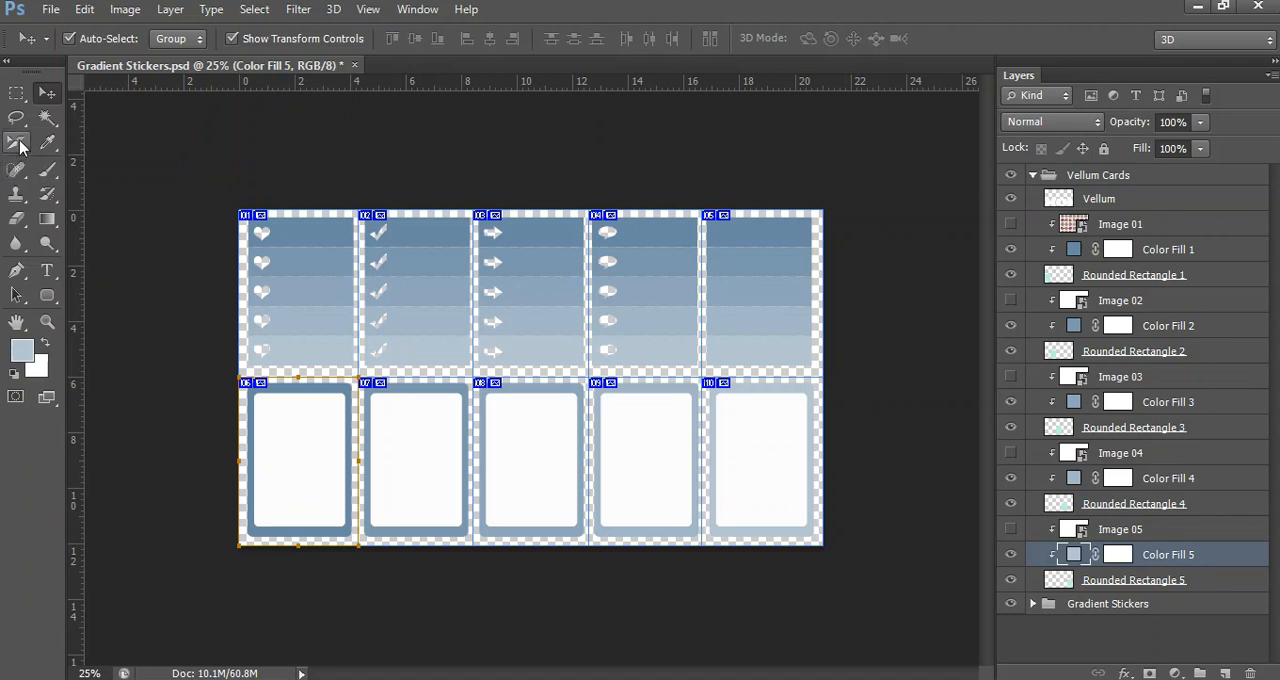
# Save for Web all slices as PNG-24 Gradient-Stickers images into the images folder.
pyautogui.click(16, 142)
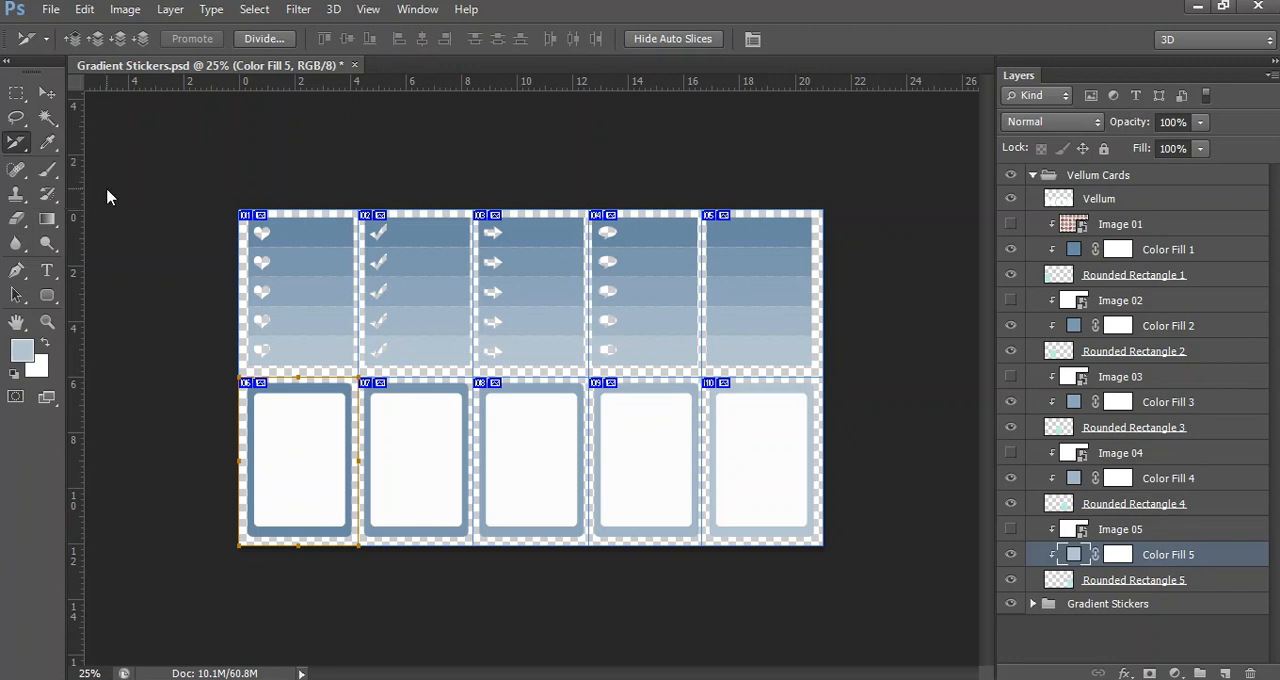
pyautogui.moveTo(80, 62)
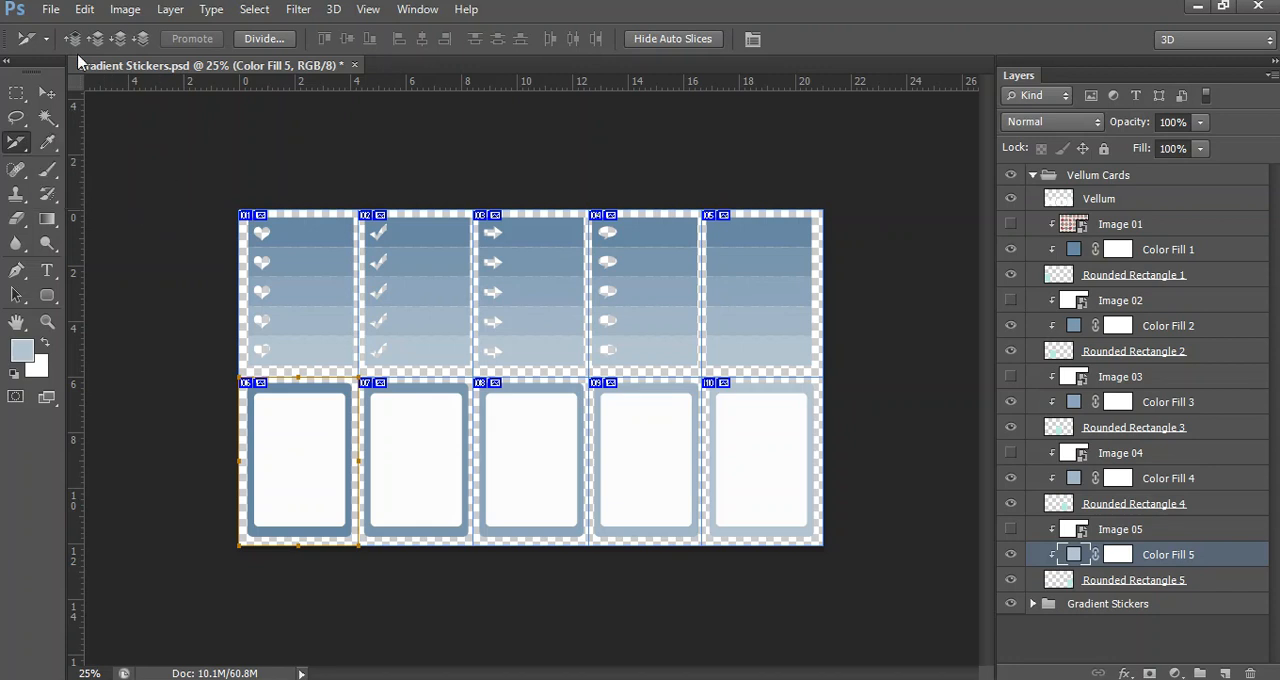
pyautogui.click(50, 8)
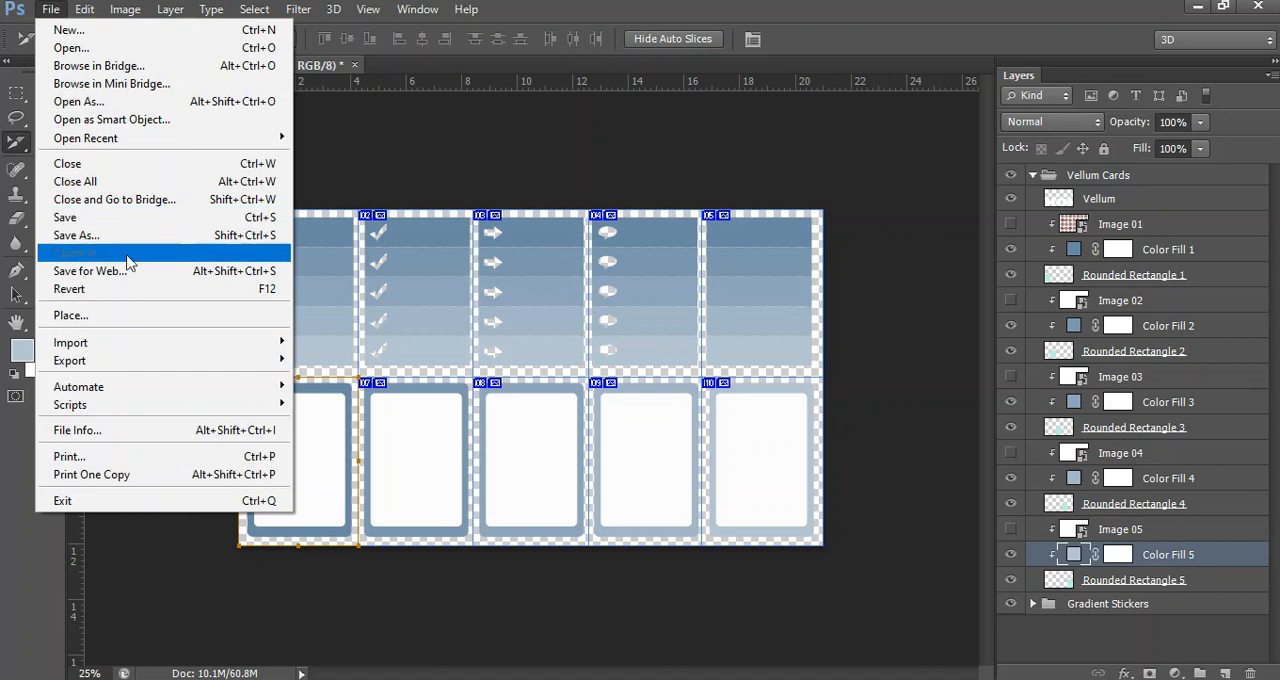
pyautogui.click(90, 270)
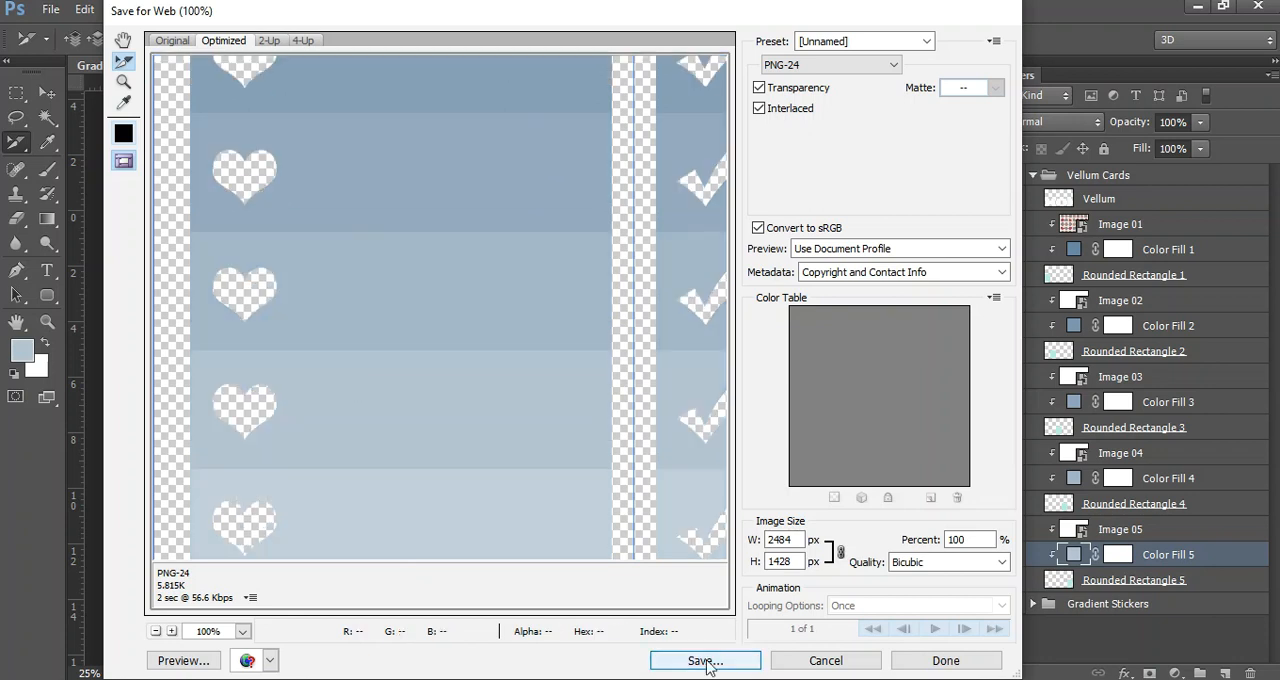
pyautogui.click(704, 660)
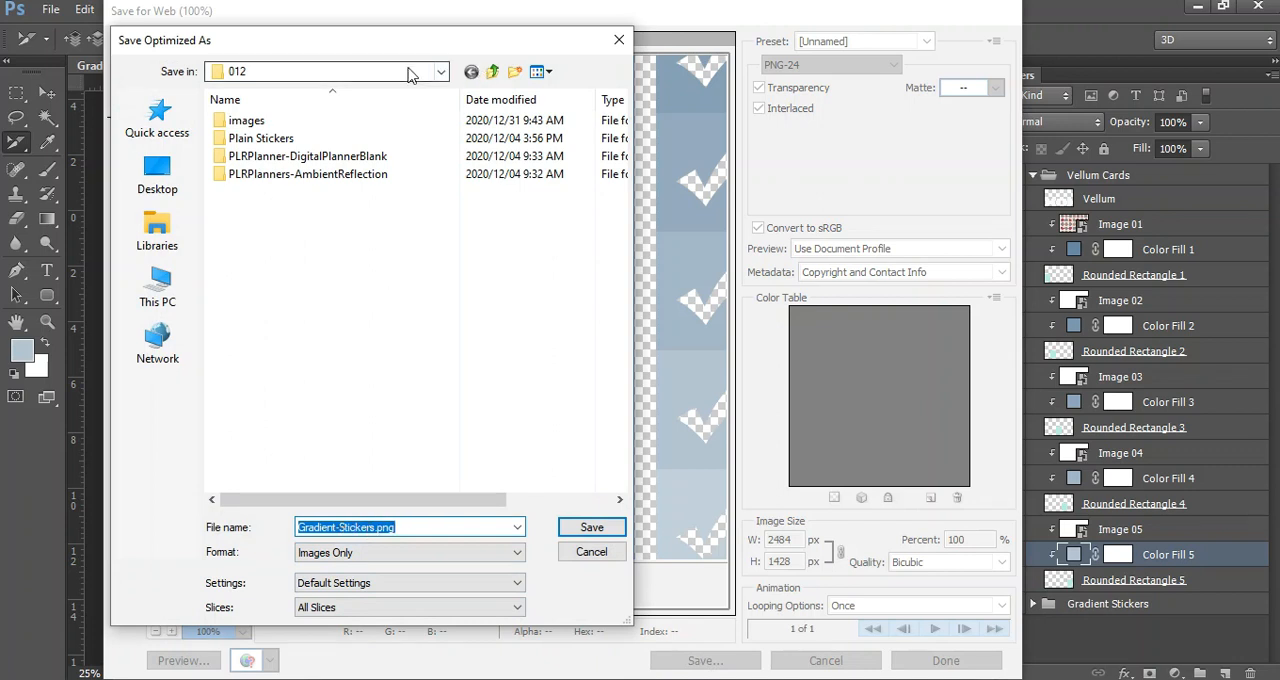
pyautogui.click(592, 528)
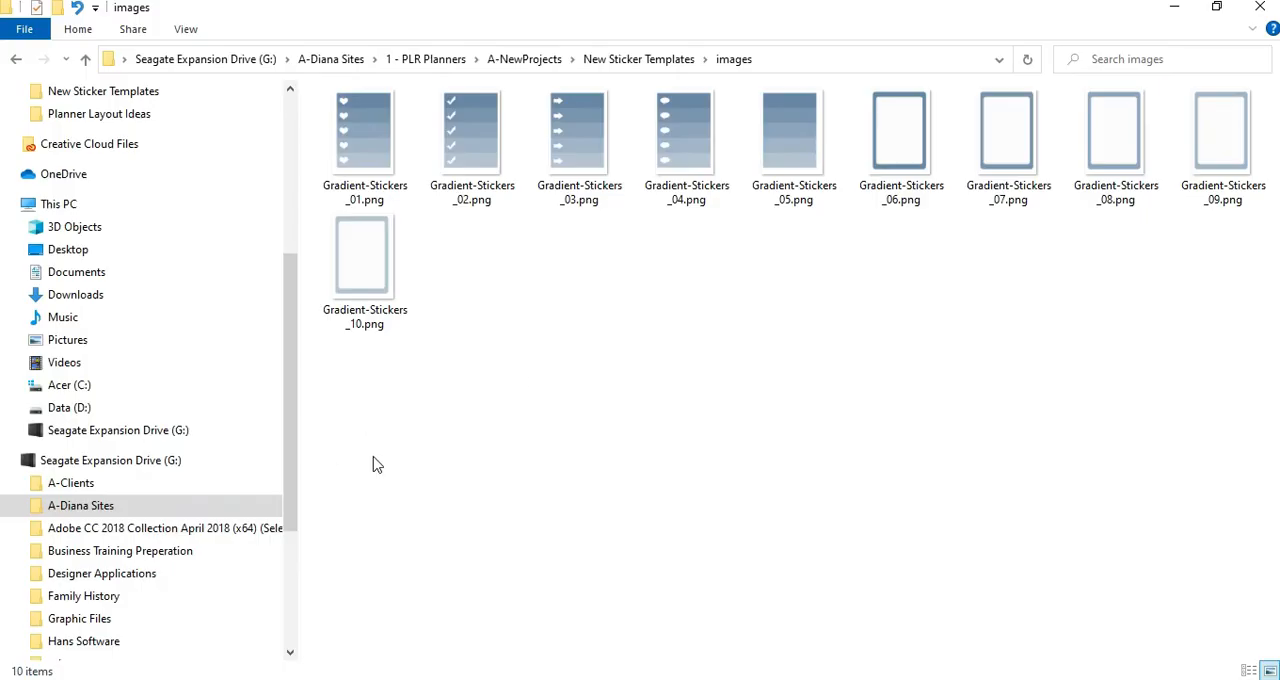
# View the images folder listing Gradient-Stickers_01 to _10.png.
pyautogui.click(686, 130)
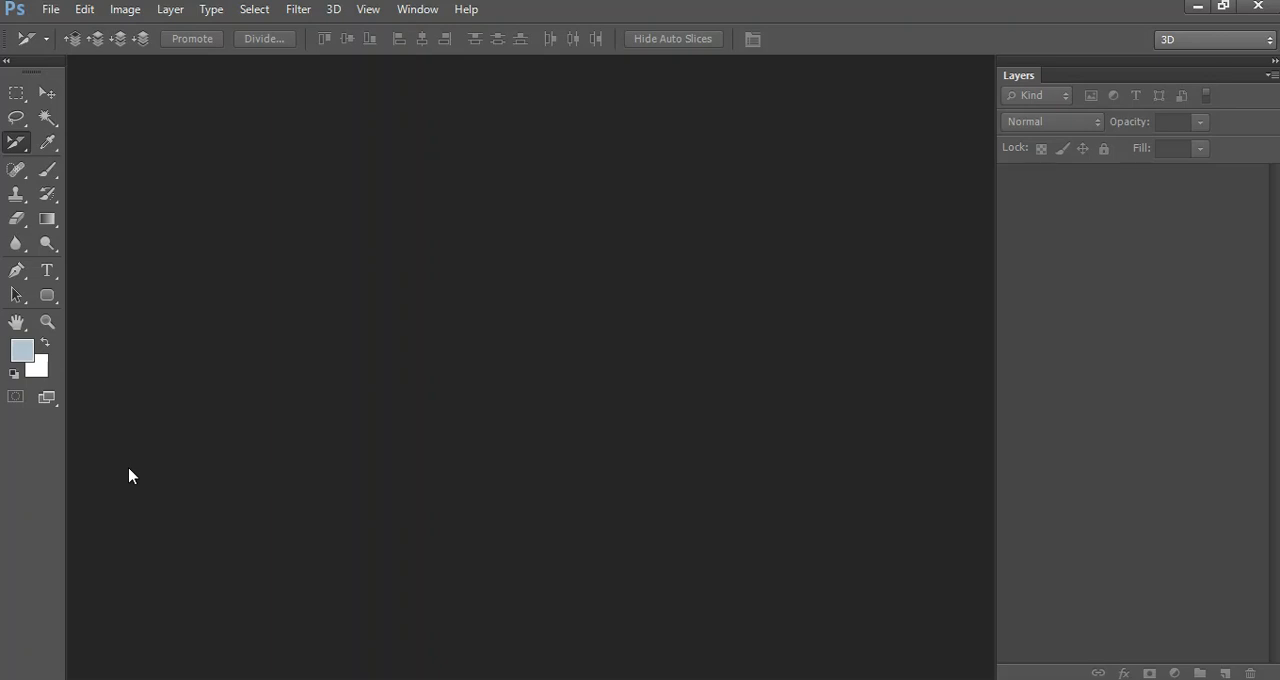
pyautogui.moveTo(256, 136)
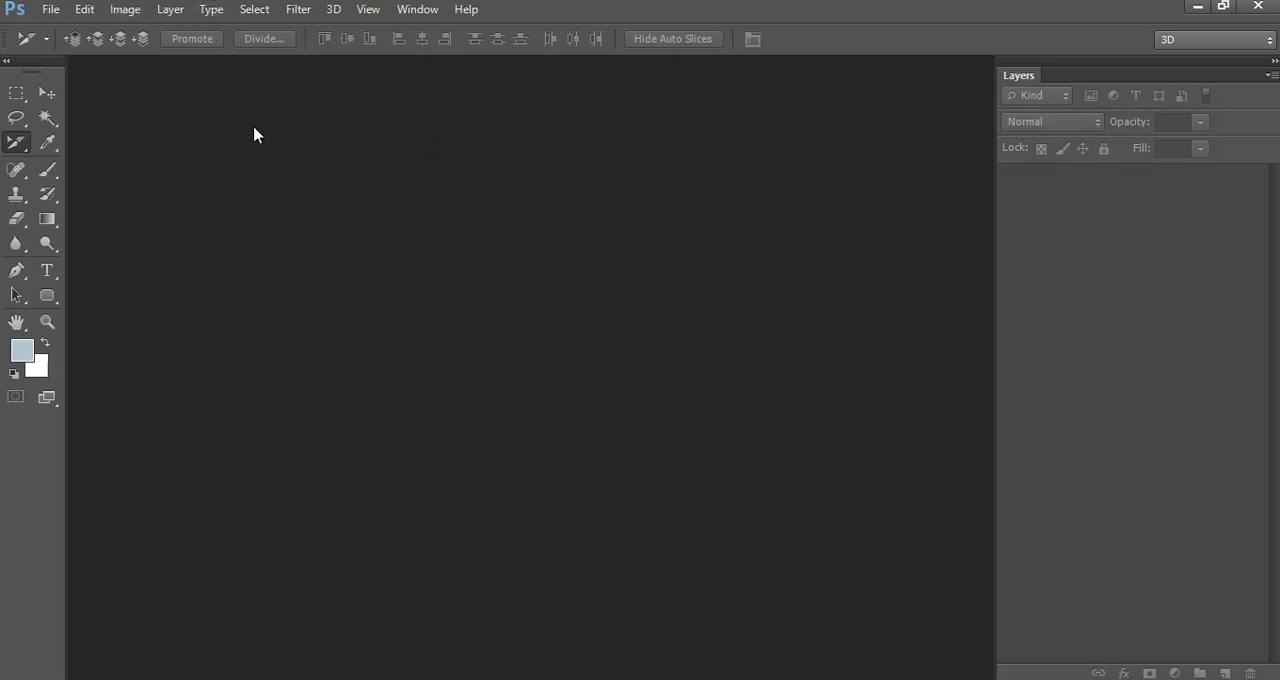